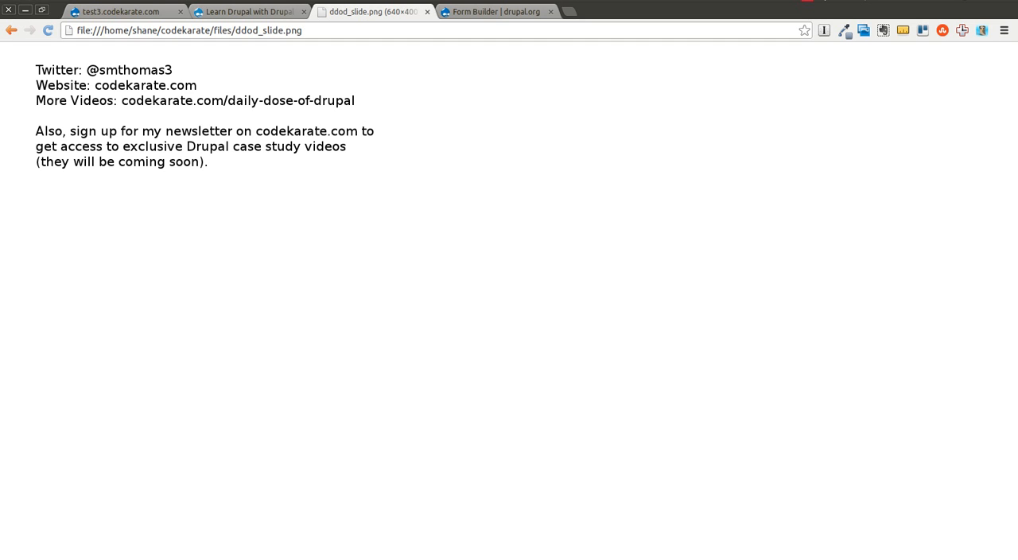
{"action": "mouse_move", "coordinate": [663, 197]}
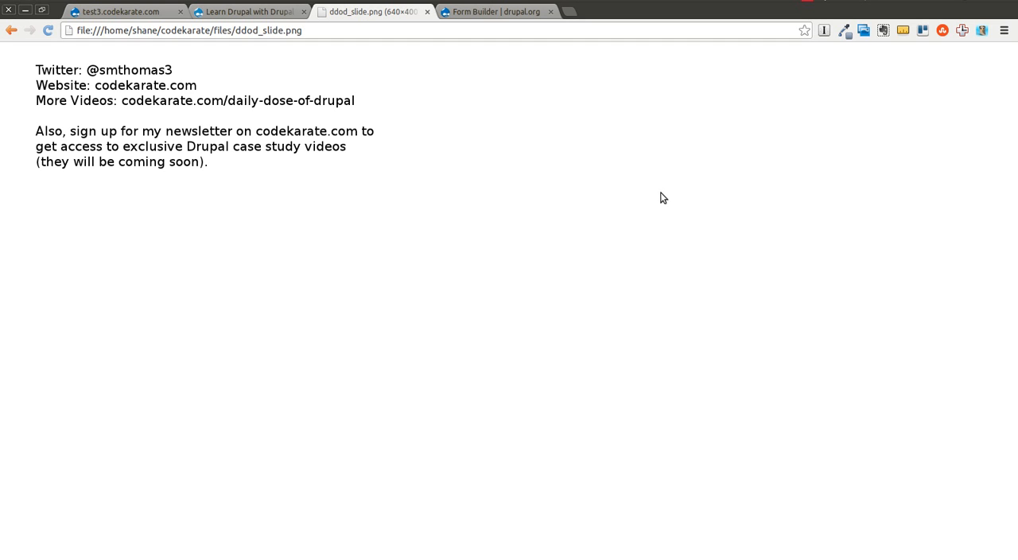
{"action": "mouse_move", "coordinate": [581, 191]}
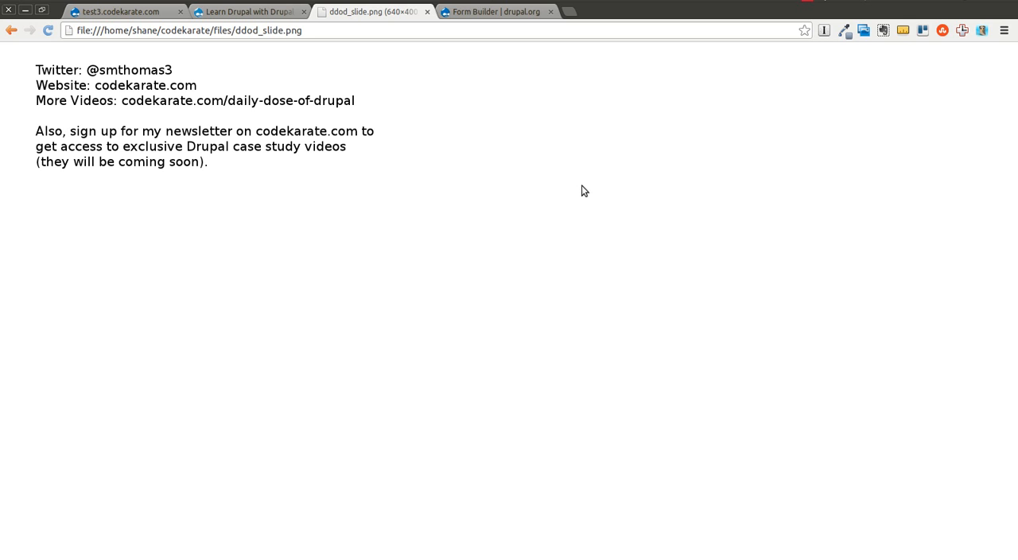
{"action": "mouse_move", "coordinate": [368, 173]}
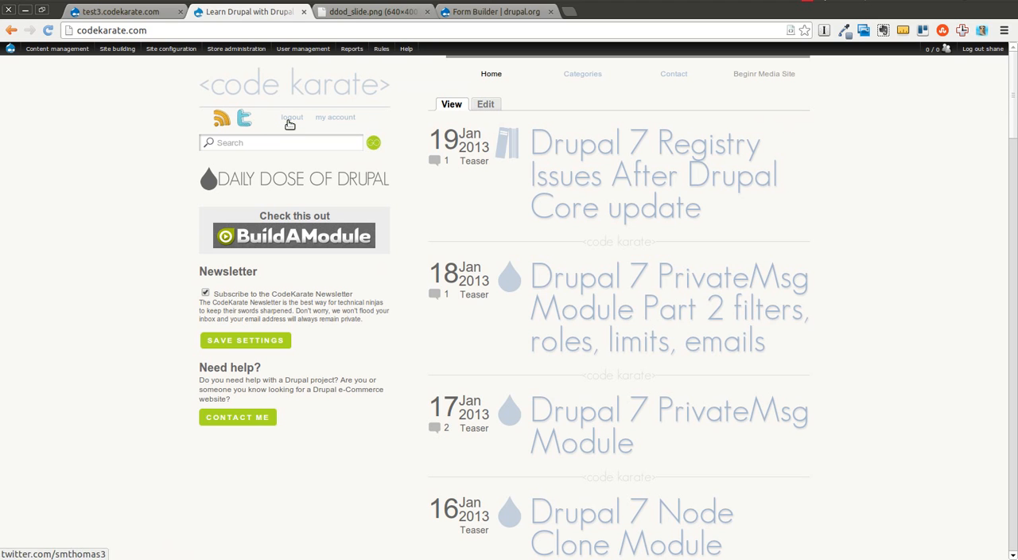
{"action": "mouse_move", "coordinate": [291, 118]}
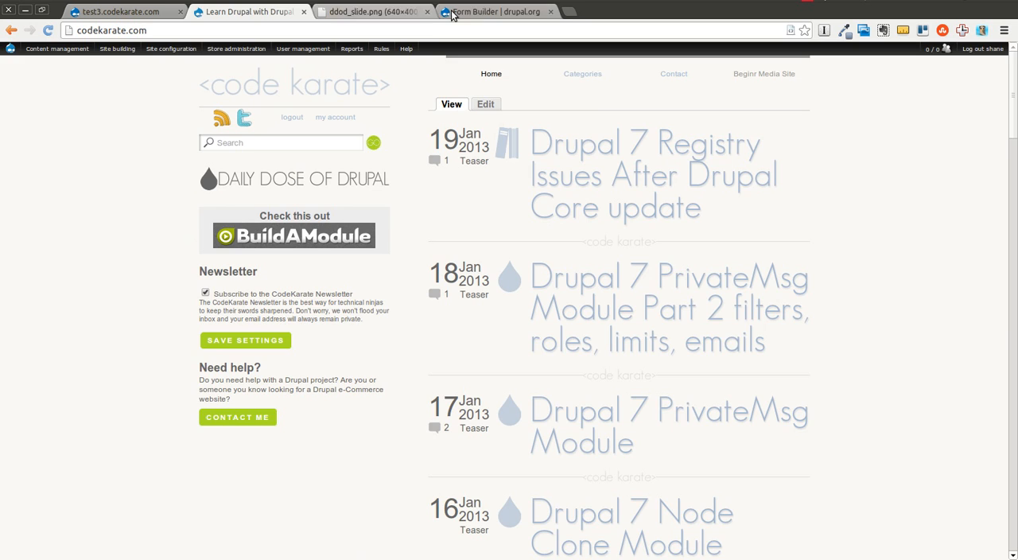
Read the Form Builder project page on drupal.org down to its Requirements section.
{"action": "left_click", "coordinate": [496, 11]}
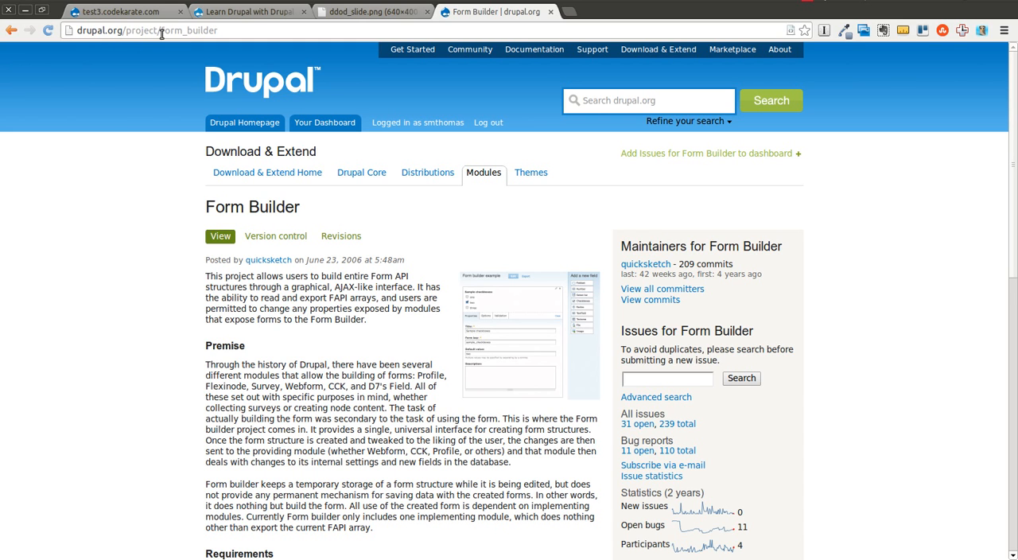
{"action": "mouse_move", "coordinate": [156, 299]}
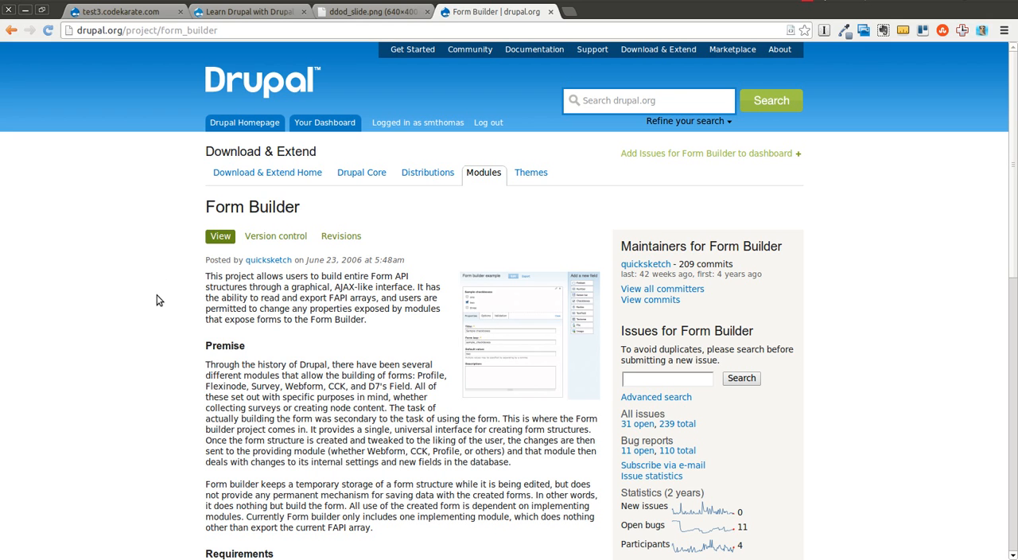
{"action": "mouse_move", "coordinate": [146, 301]}
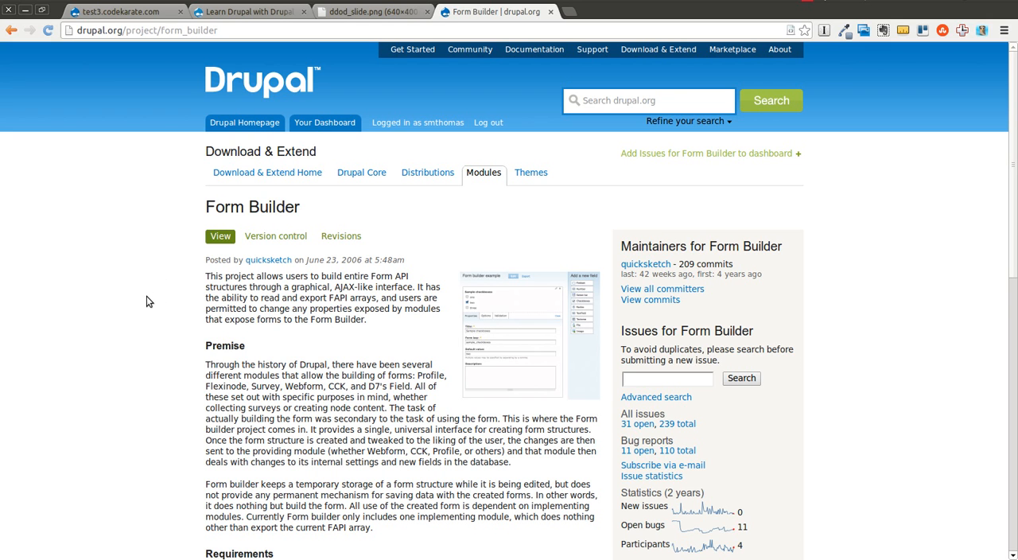
{"action": "scroll", "scroll_direction": "down", "scroll_amount": 3}
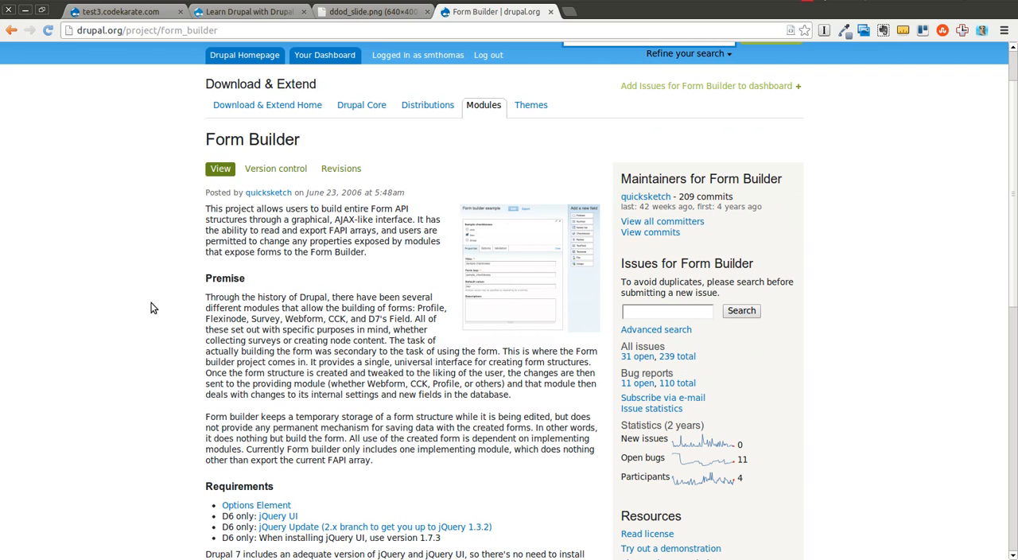
{"action": "mouse_move", "coordinate": [143, 337]}
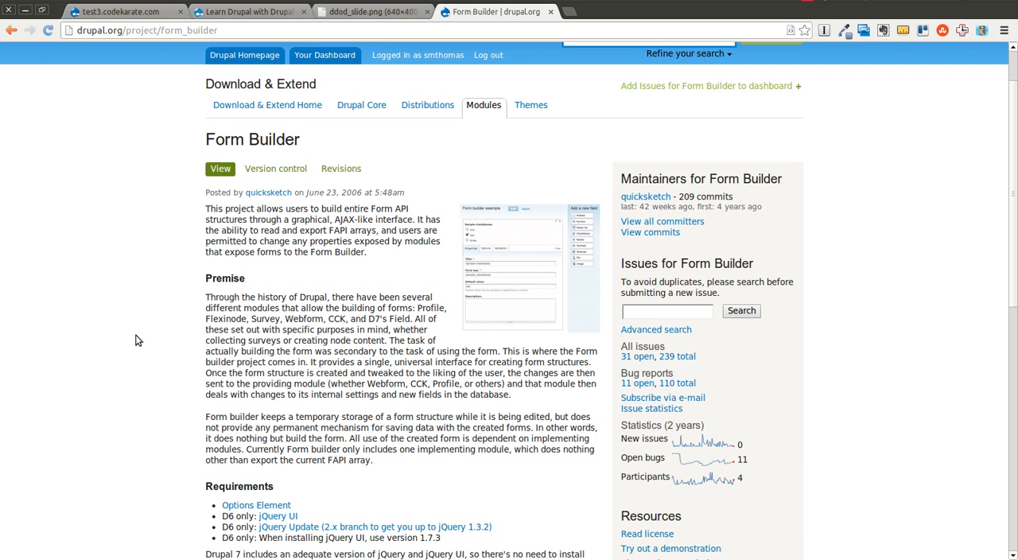
{"action": "mouse_move", "coordinate": [157, 310]}
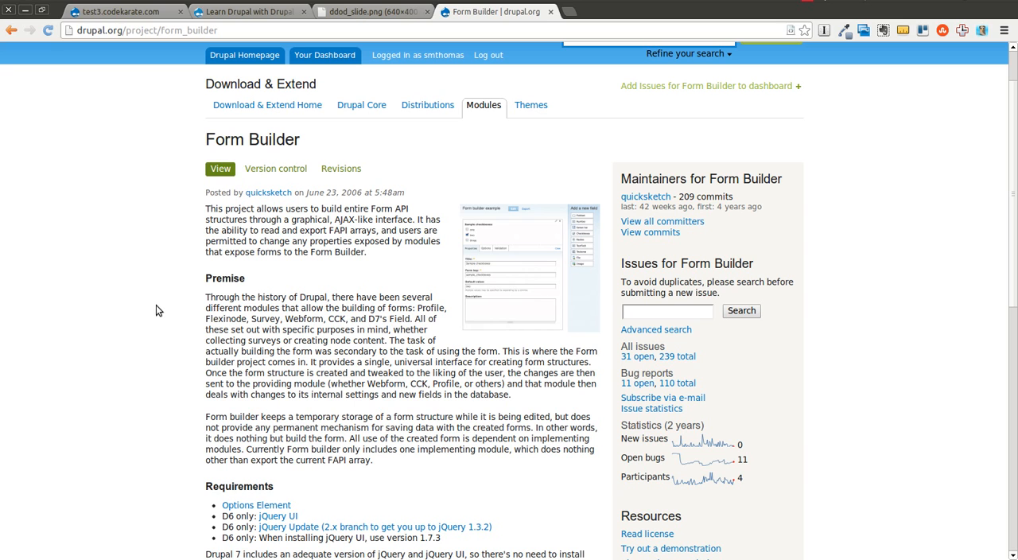
{"action": "mouse_move", "coordinate": [156, 315]}
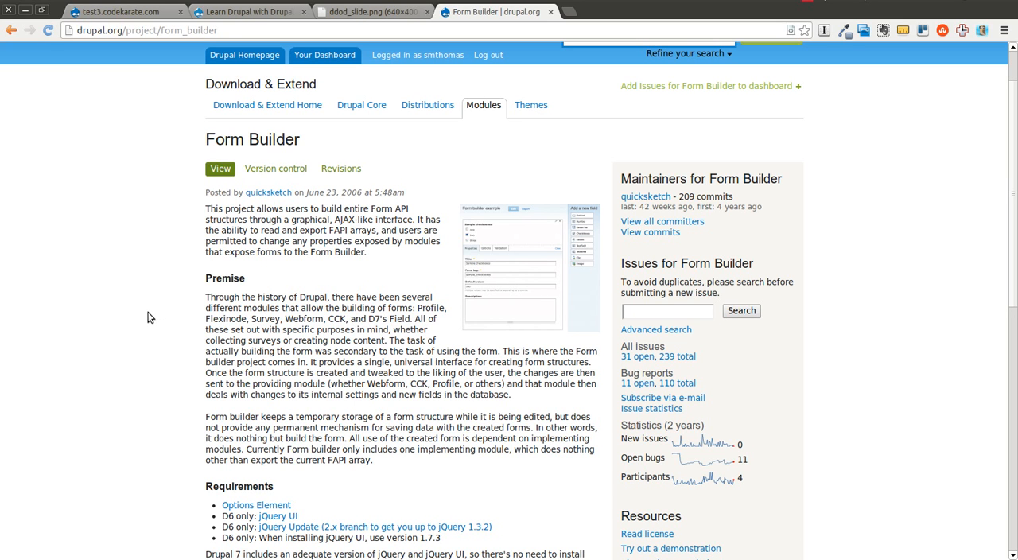
{"action": "mouse_move", "coordinate": [169, 318]}
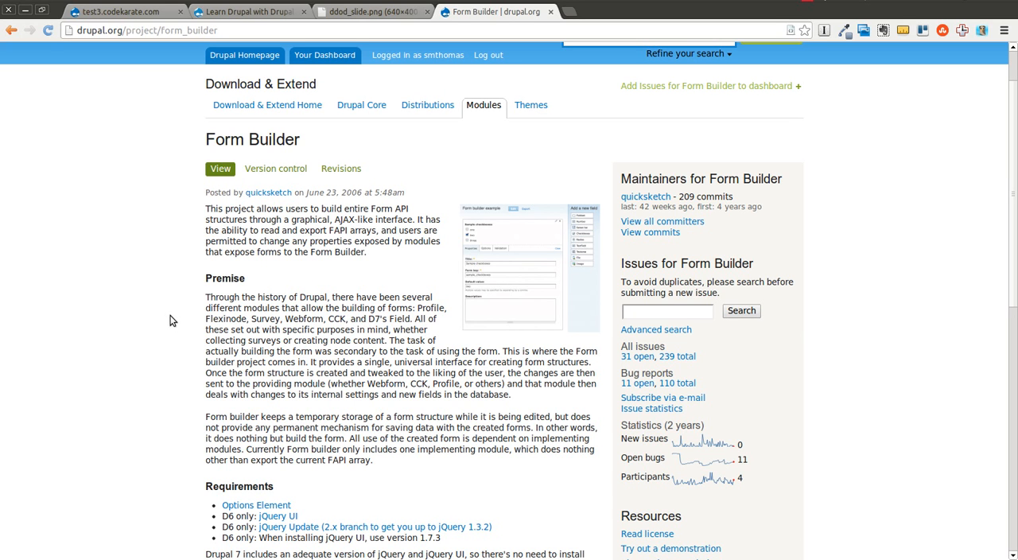
{"action": "mouse_move", "coordinate": [182, 310]}
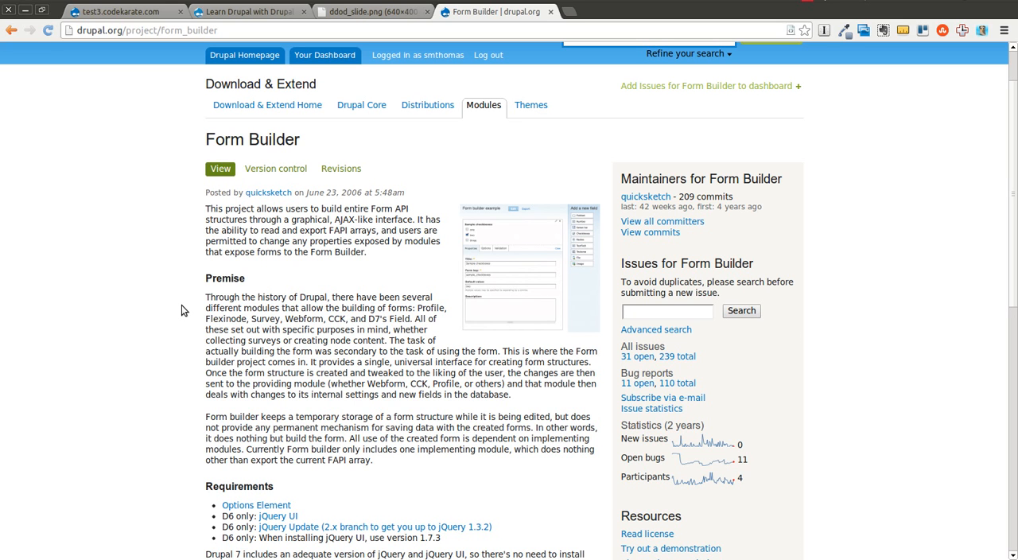
{"action": "mouse_move", "coordinate": [121, 278]}
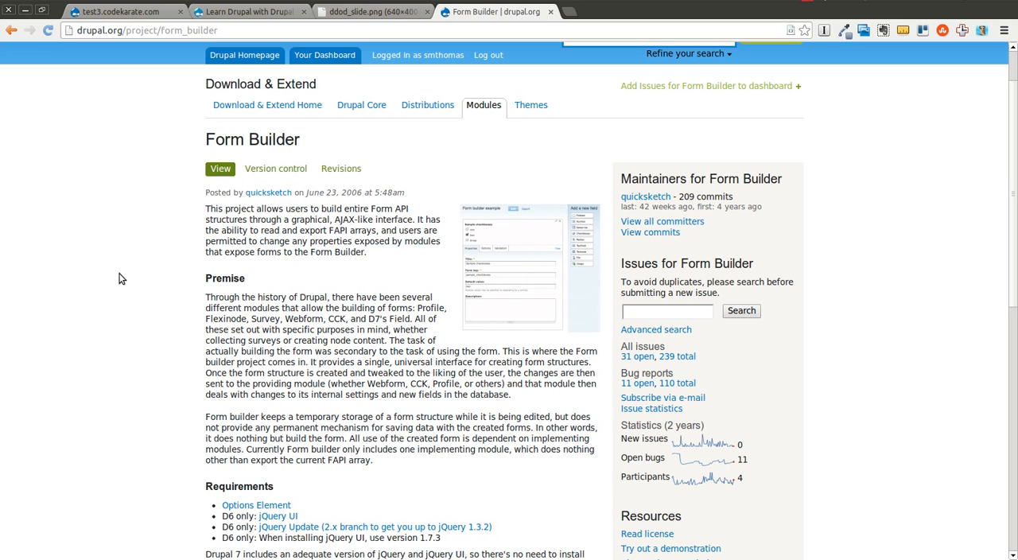
{"action": "mouse_move", "coordinate": [129, 299]}
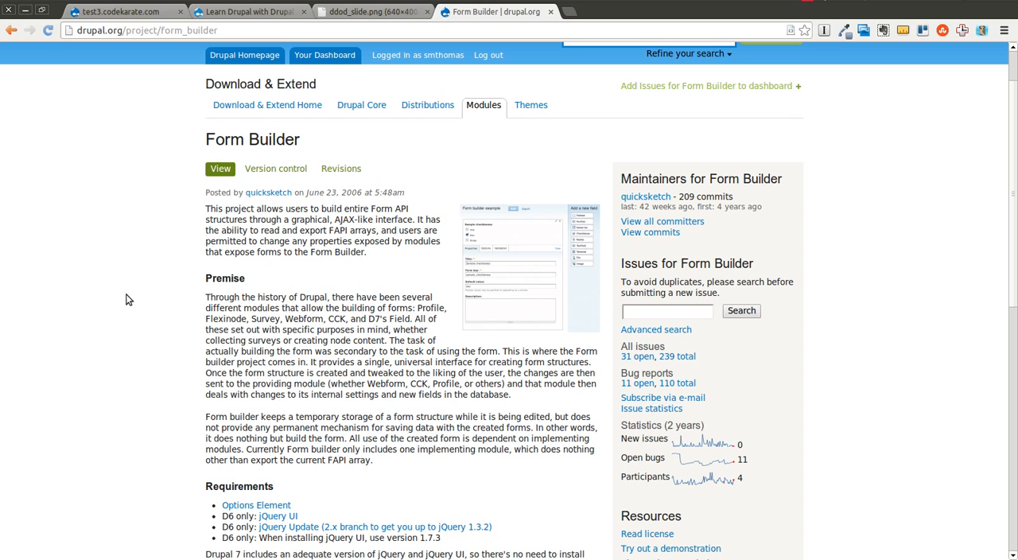
{"action": "mouse_move", "coordinate": [151, 22]}
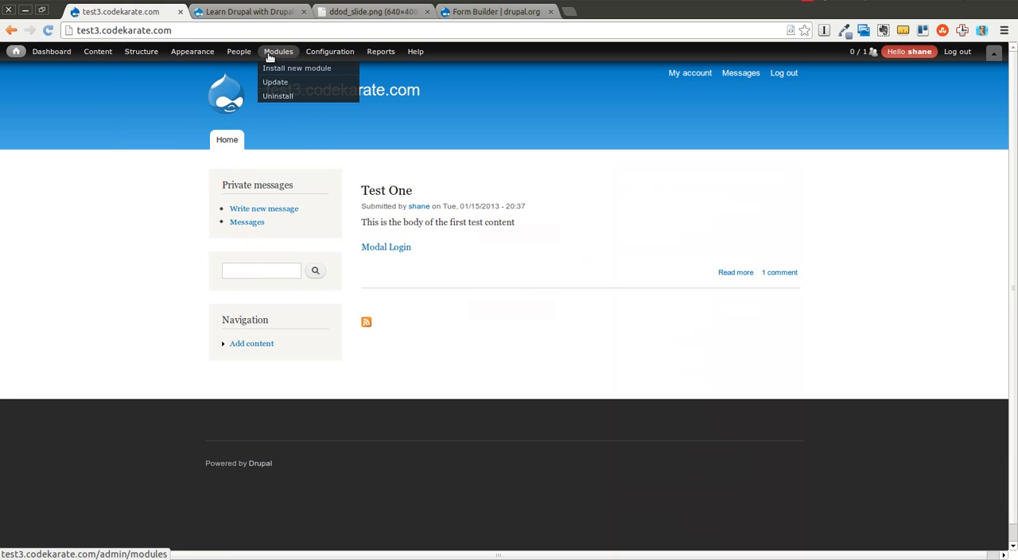
Enable Form builder and Form builder examples under the Other modules category and save the configuration.
{"action": "left_click", "coordinate": [296, 67]}
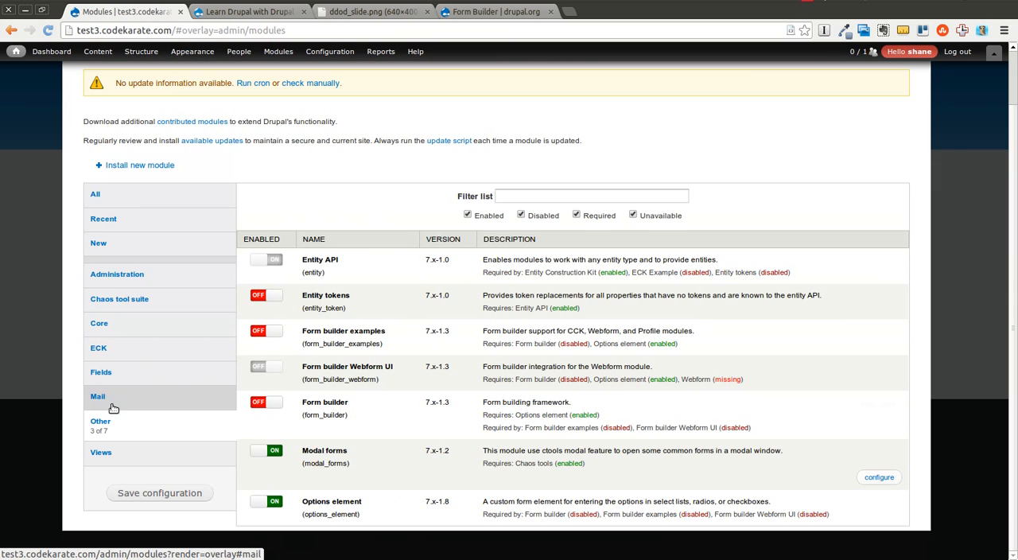
{"action": "left_click", "coordinate": [267, 401]}
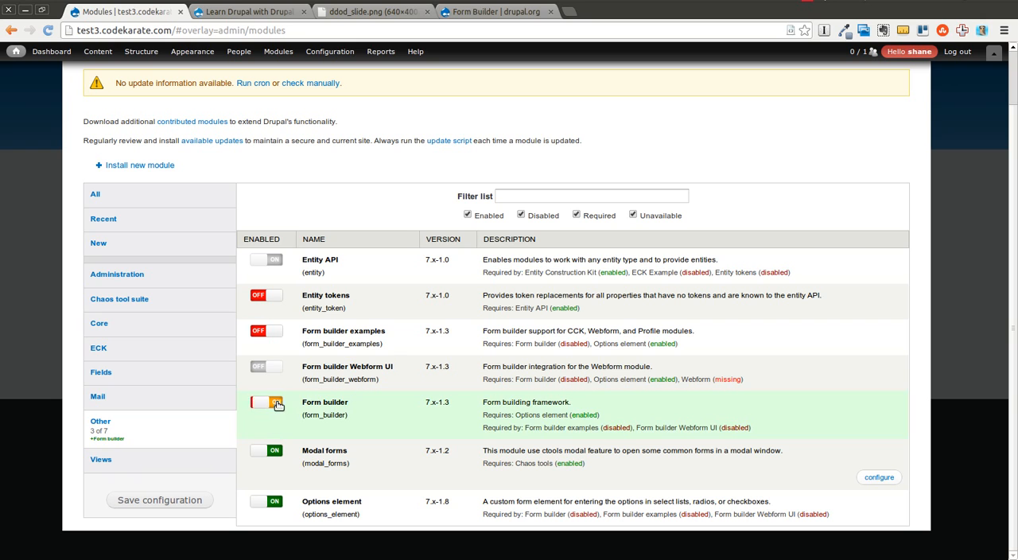
{"action": "left_click", "coordinate": [267, 401]}
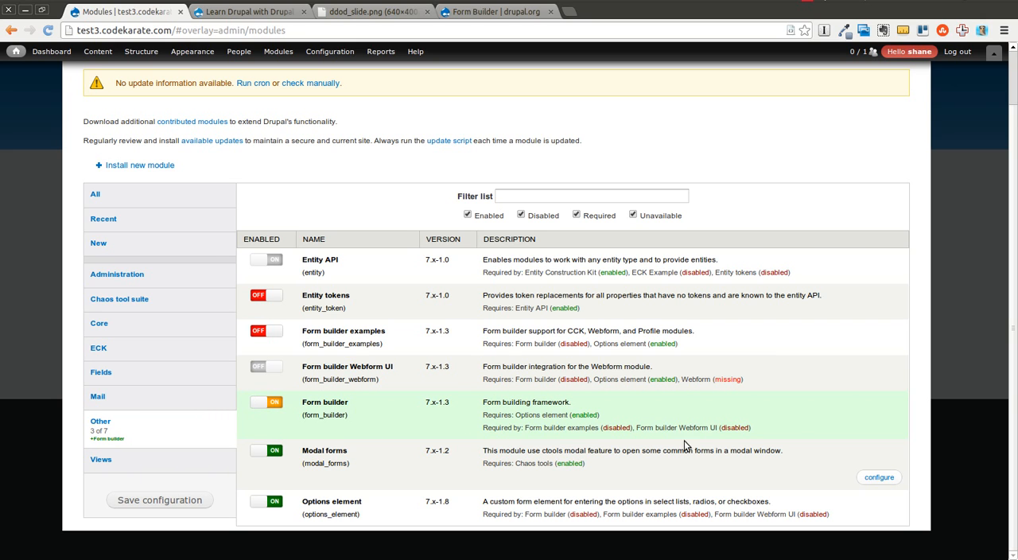
{"action": "mouse_move", "coordinate": [760, 417]}
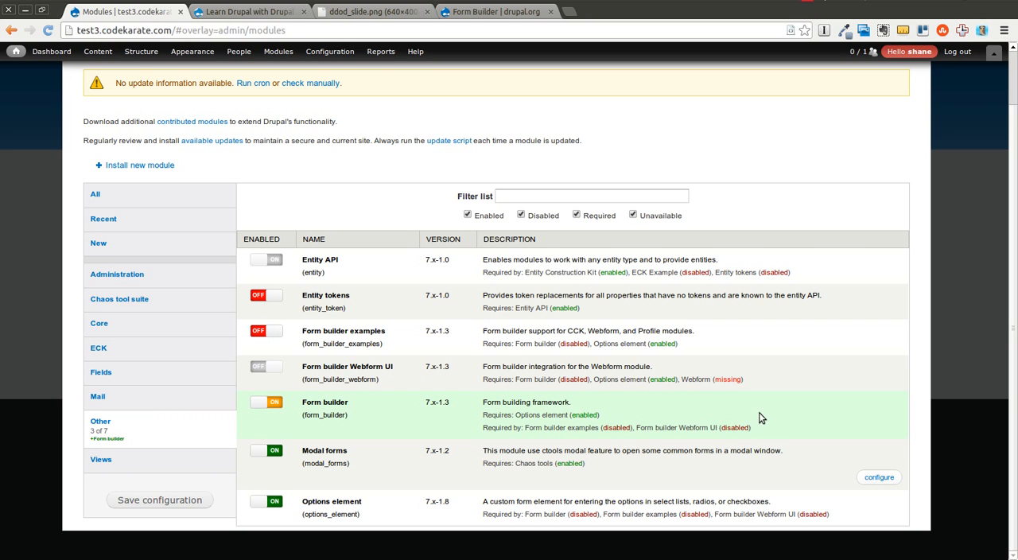
{"action": "mouse_move", "coordinate": [319, 401]}
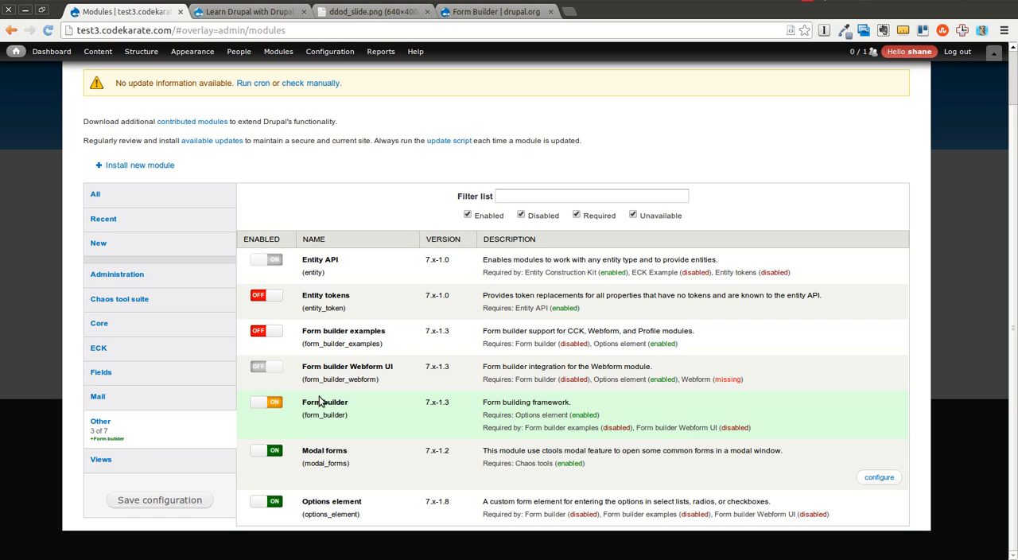
{"action": "mouse_move", "coordinate": [300, 397]}
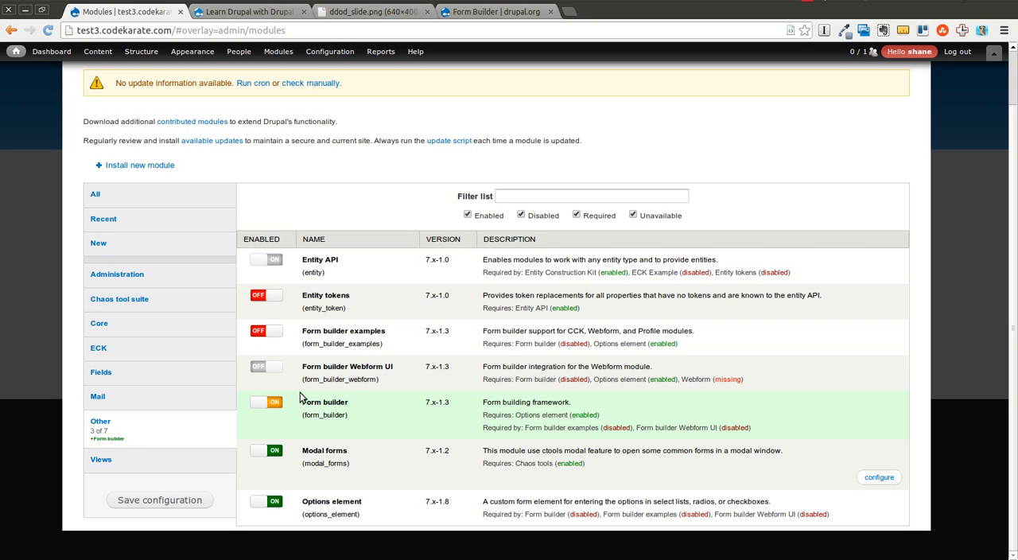
{"action": "left_click", "coordinate": [266, 330]}
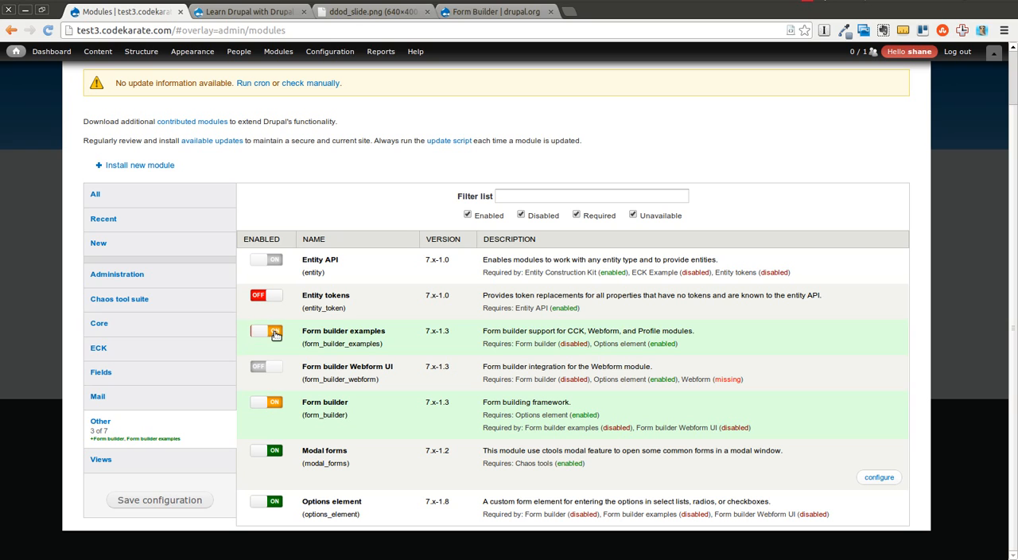
{"action": "left_click", "coordinate": [267, 331]}
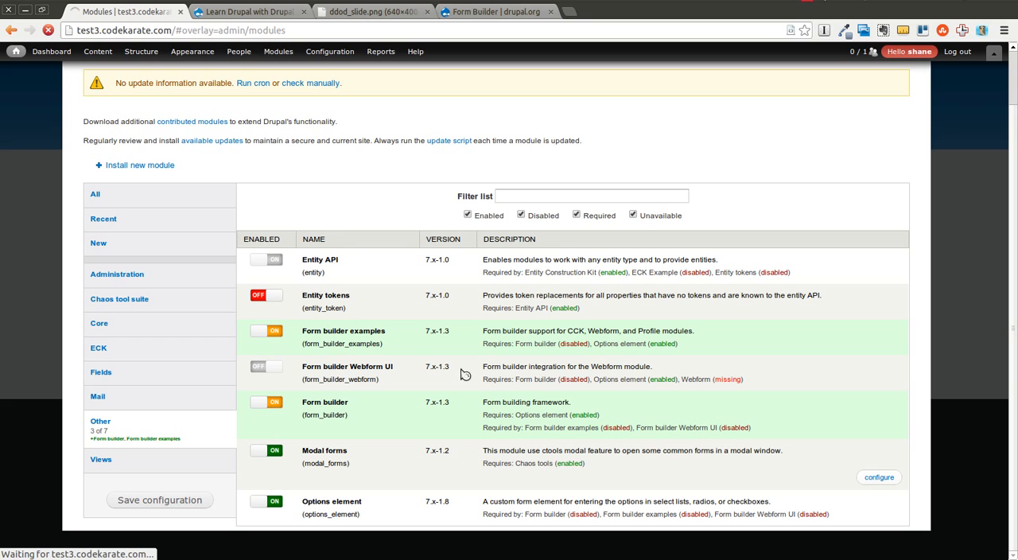
{"action": "left_click", "coordinate": [159, 500]}
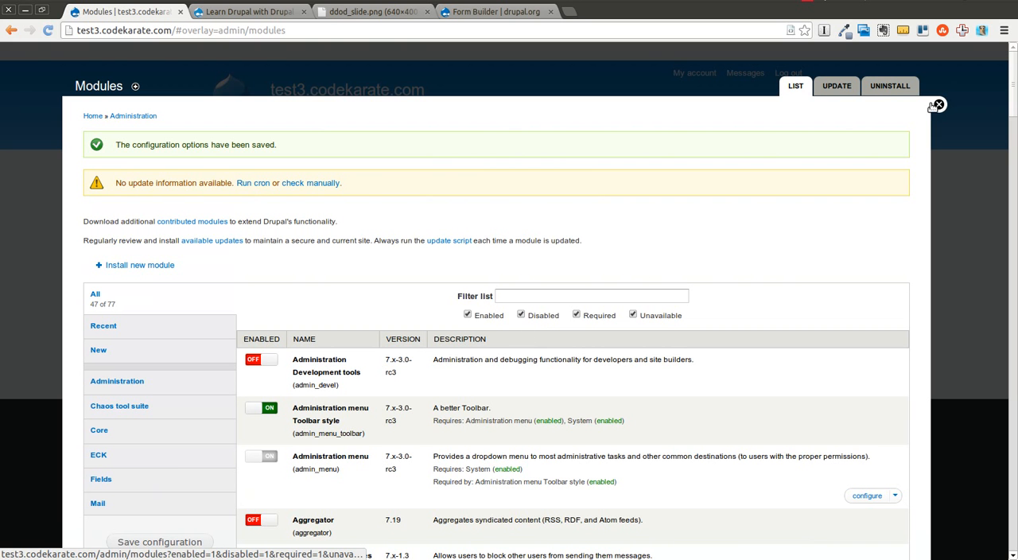
Leave the modules overlay and show the Form builder example form with its sample fields.
{"action": "left_click", "coordinate": [937, 105]}
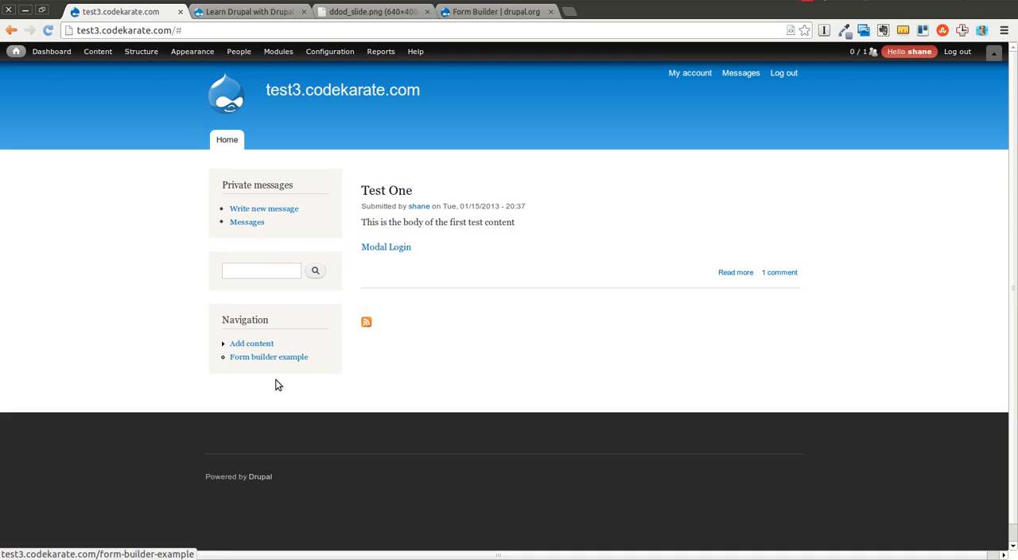
{"action": "mouse_move", "coordinate": [293, 369]}
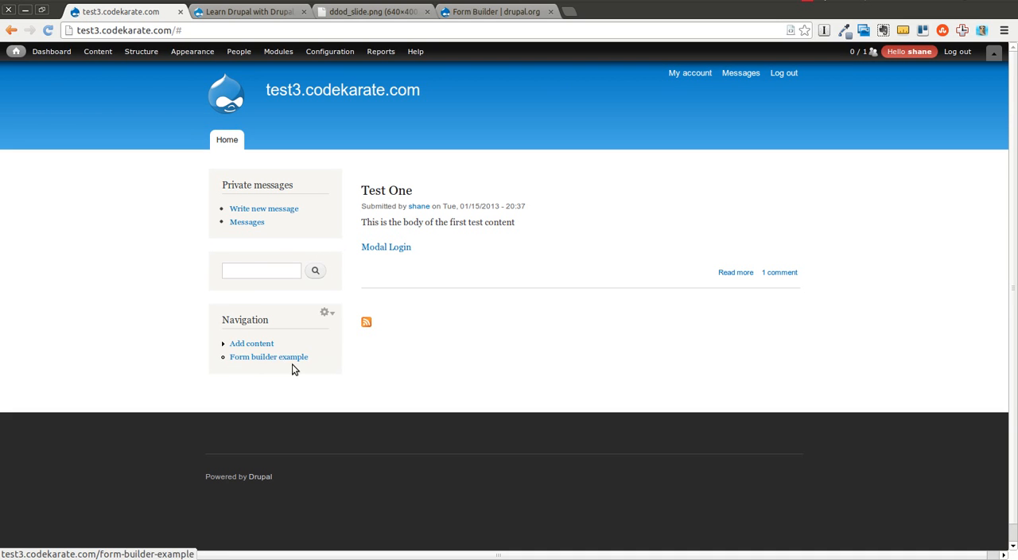
{"action": "left_click", "coordinate": [267, 356]}
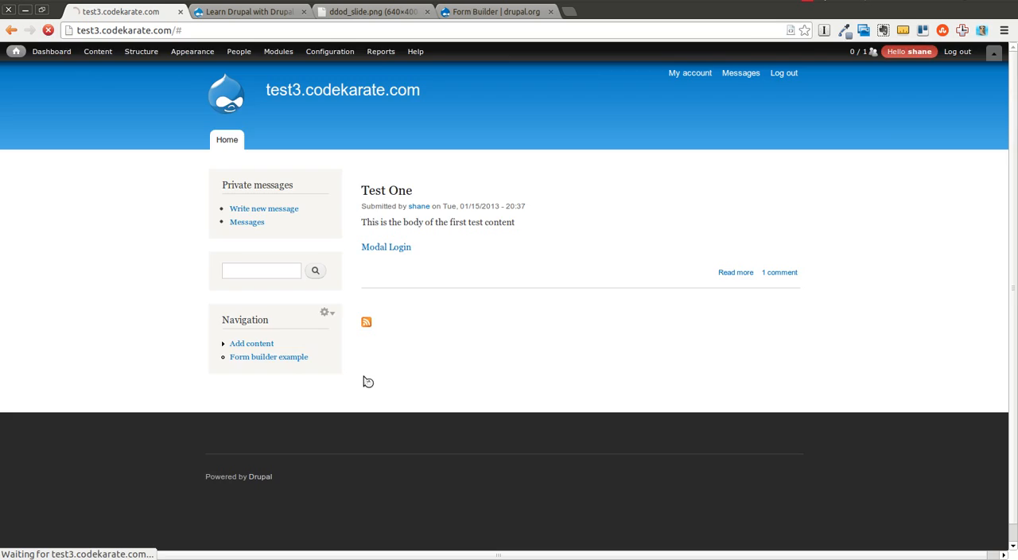
{"action": "left_click", "coordinate": [267, 356]}
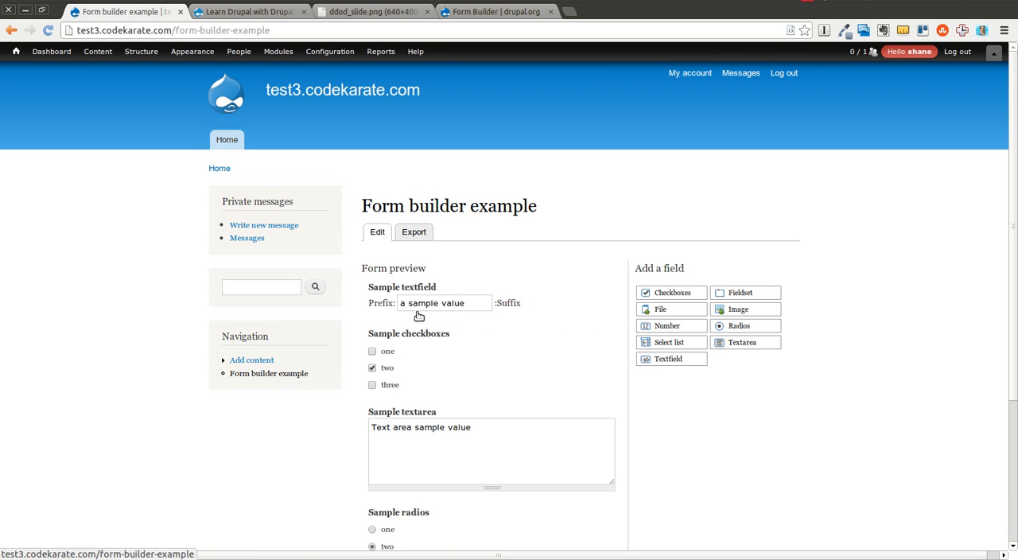
{"action": "scroll", "scroll_direction": "down", "scroll_amount": 3}
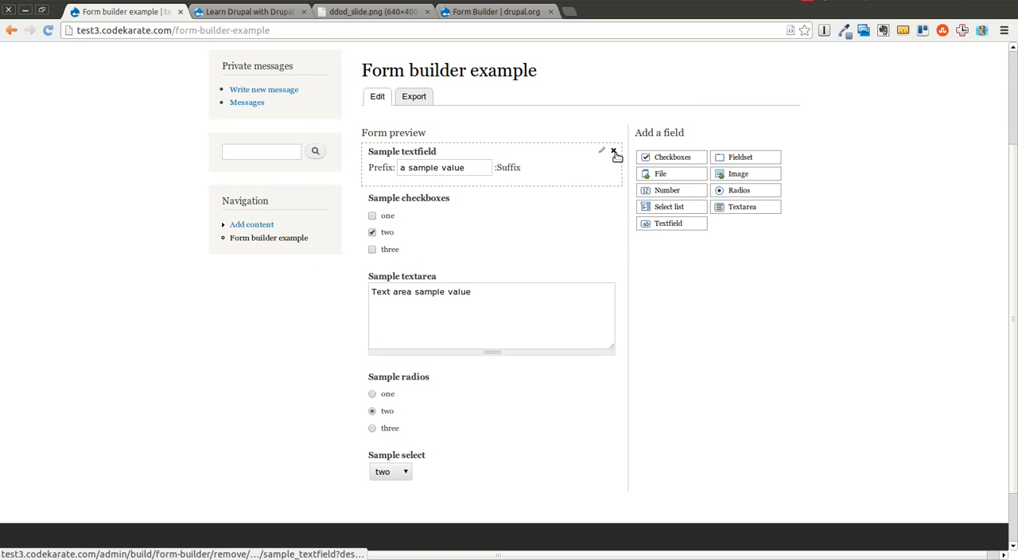
Remove the Sample textfield from the form preview.
{"action": "left_click", "coordinate": [614, 151]}
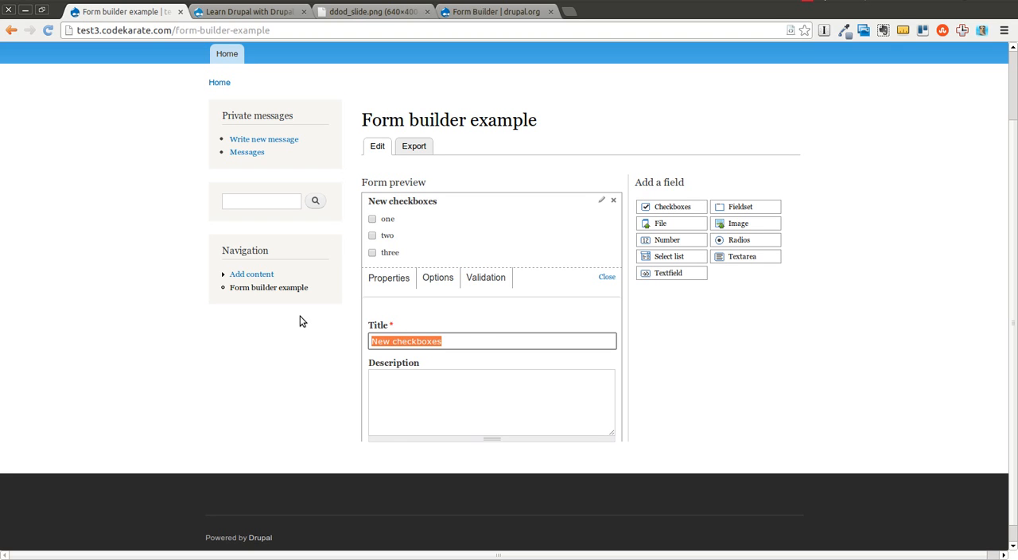
Title the checkboxes field Favorite Food with options pizza, french fries and chicken.
{"action": "type", "text": "Favorite Food"}
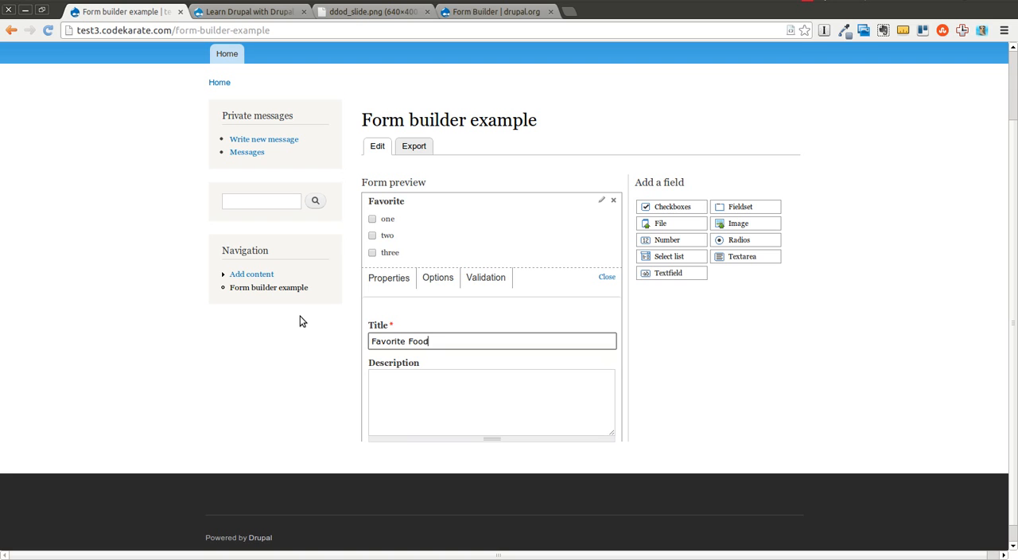
{"action": "left_click", "coordinate": [436, 277]}
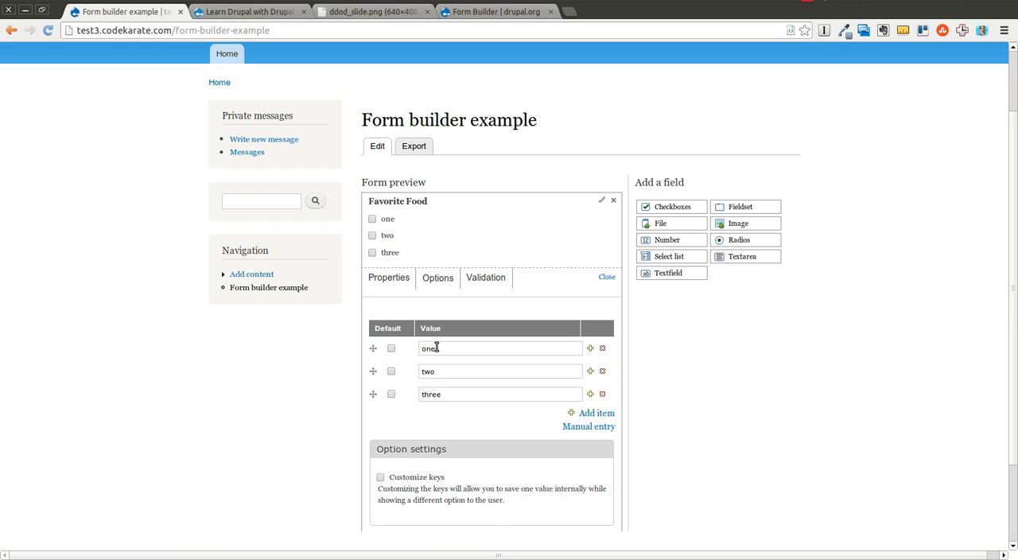
{"action": "type", "text": "pizza"}
{"action": "left_click", "coordinate": [500, 370]}
{"action": "type", "text": "french fries"}
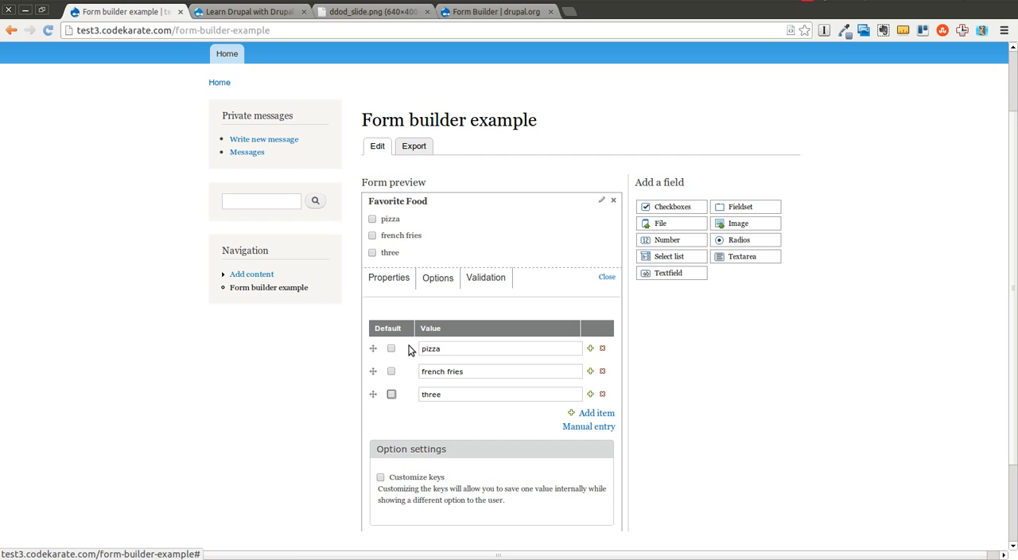
{"action": "type", "text": "chicken"}
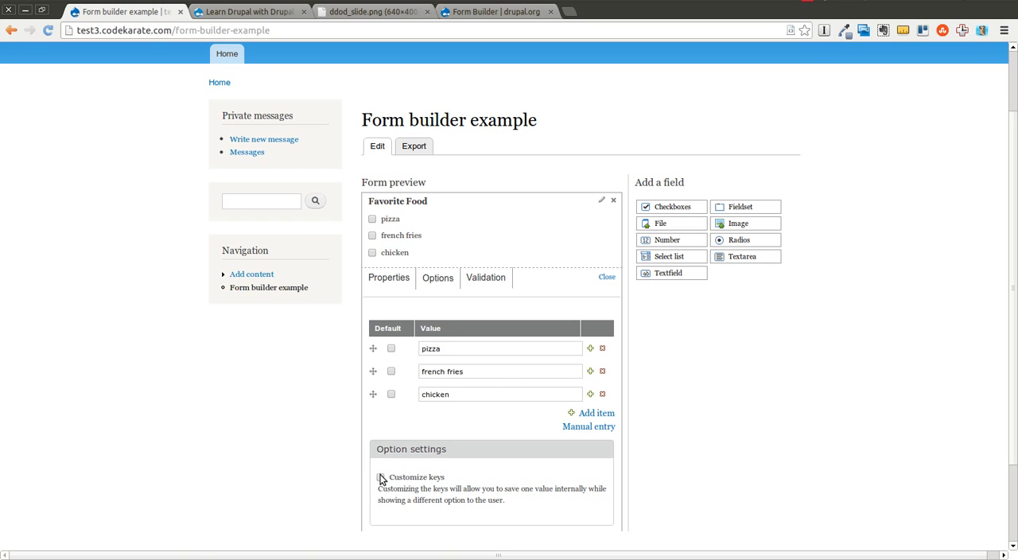
Enable custom keys for the Favorite Food options and enter the keys.
{"action": "left_click", "coordinate": [380, 477]}
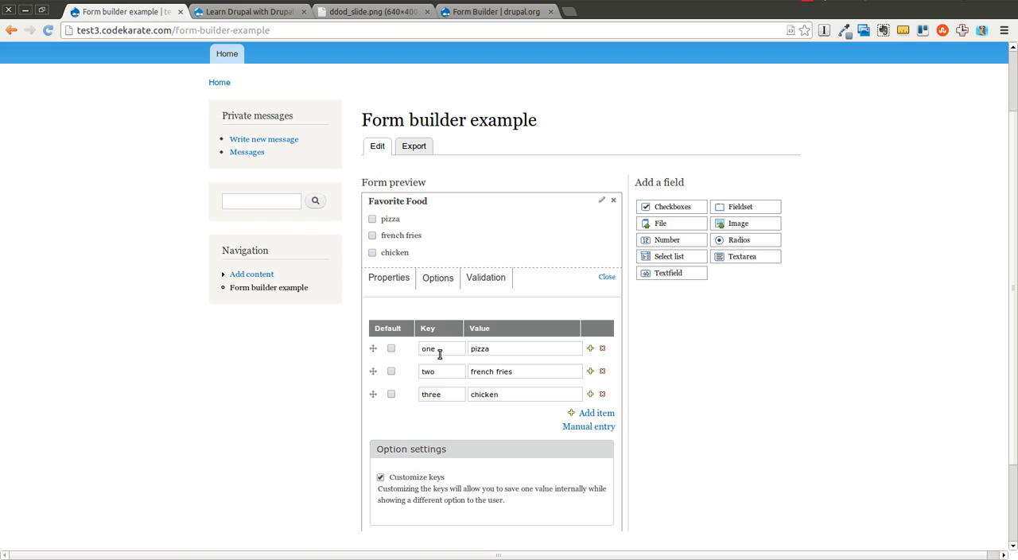
{"action": "type", "text": "pizza"}
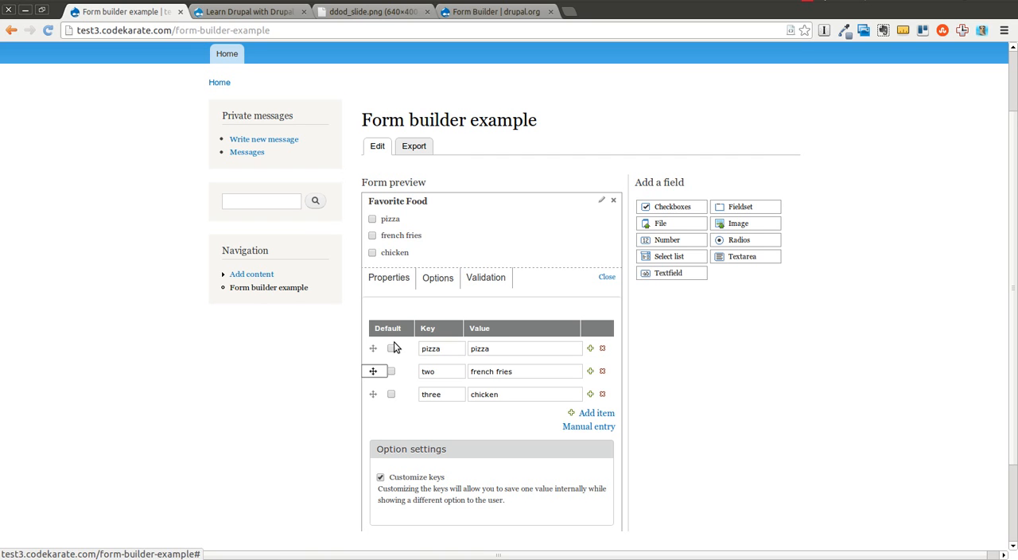
{"action": "type", "text": "french"}
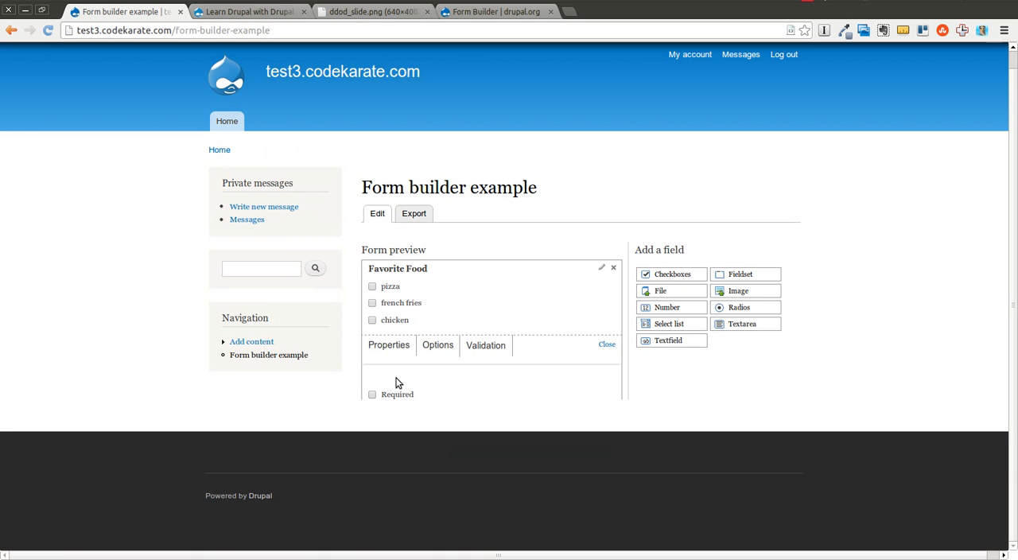
Make Favorite Food required and close its settings panel.
{"action": "left_click", "coordinate": [373, 395]}
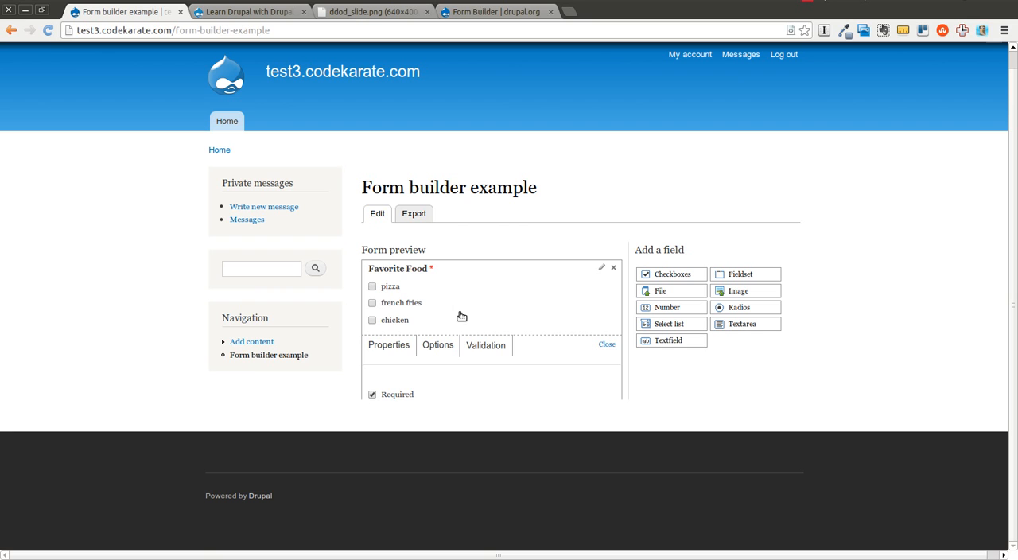
{"action": "left_click", "coordinate": [607, 345]}
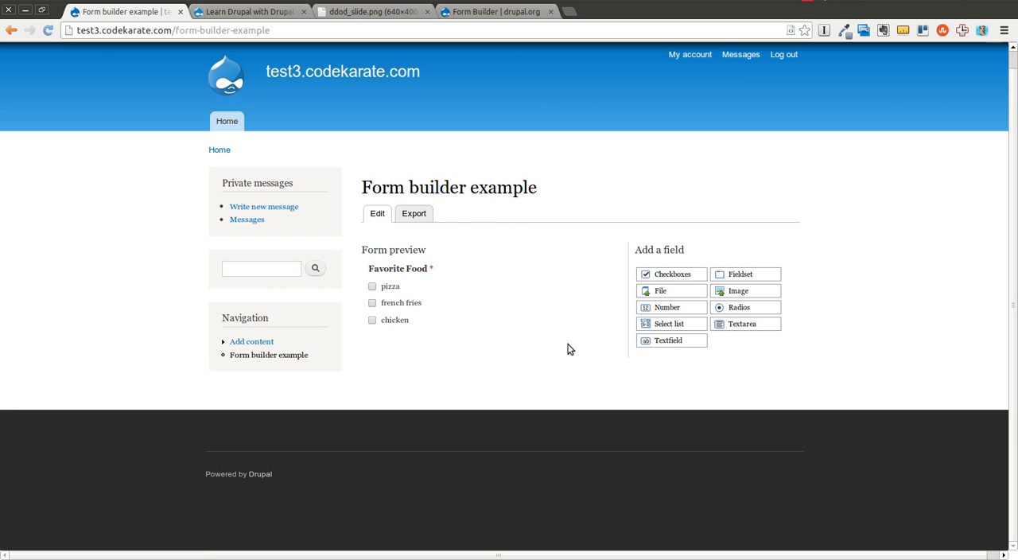
{"action": "mouse_move", "coordinate": [427, 345]}
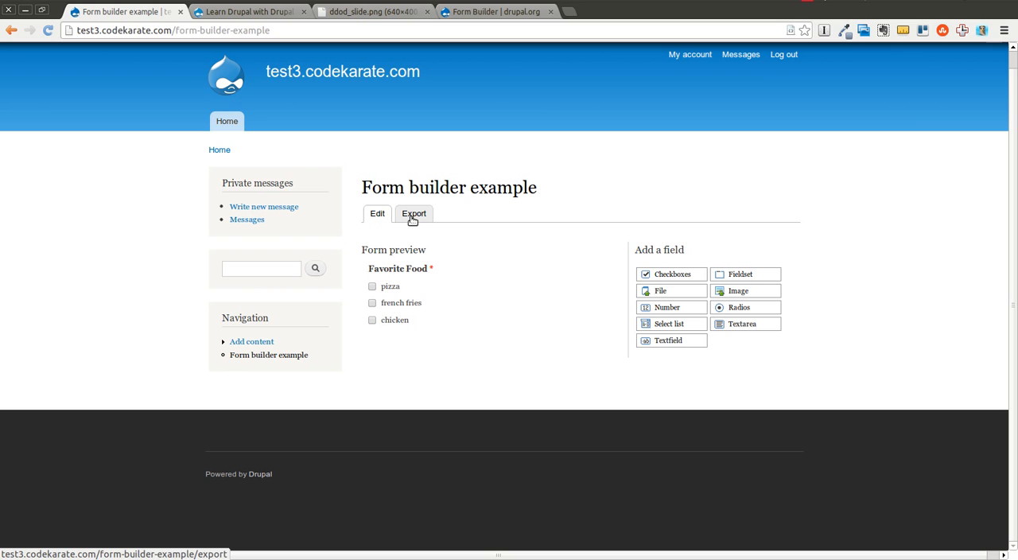
View the exported Form API code for the Favorite Food checkboxes field.
{"action": "left_click", "coordinate": [413, 213]}
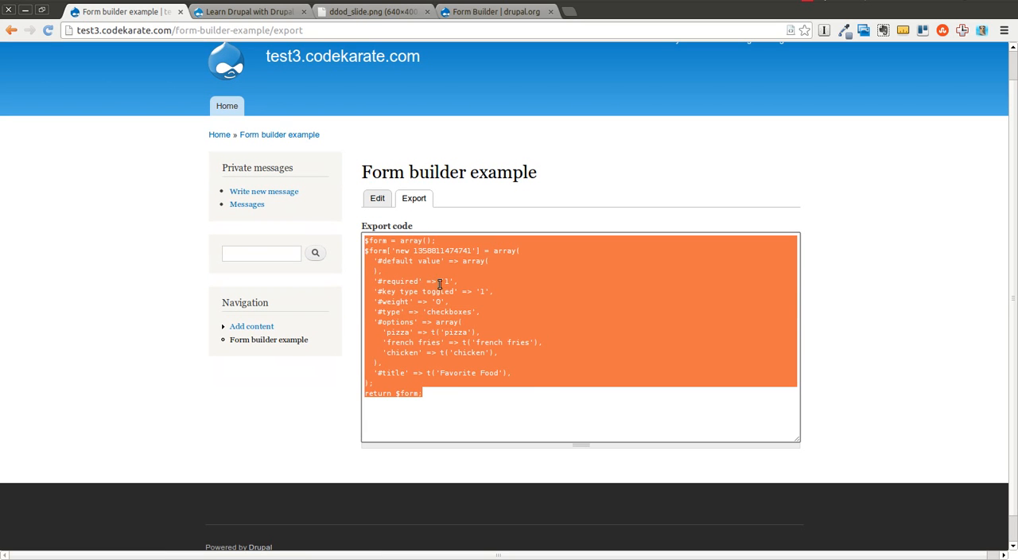
{"action": "left_click", "coordinate": [485, 382]}
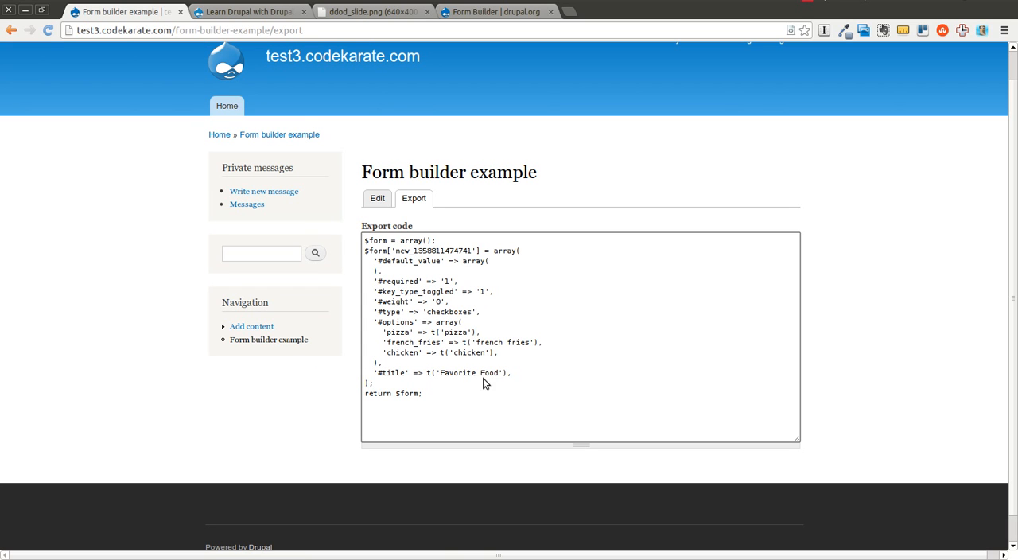
{"action": "mouse_move", "coordinate": [407, 330]}
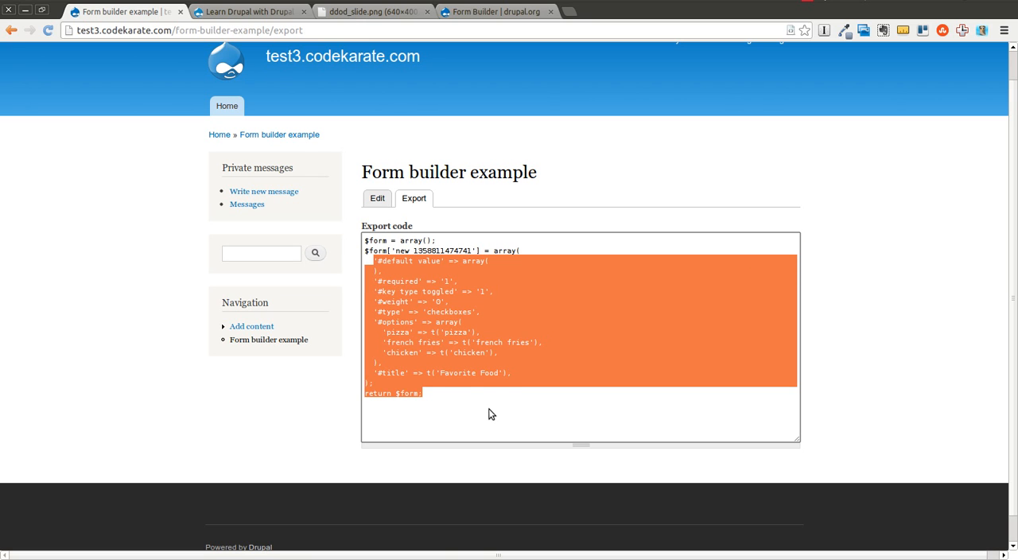
{"action": "left_click", "coordinate": [467, 400]}
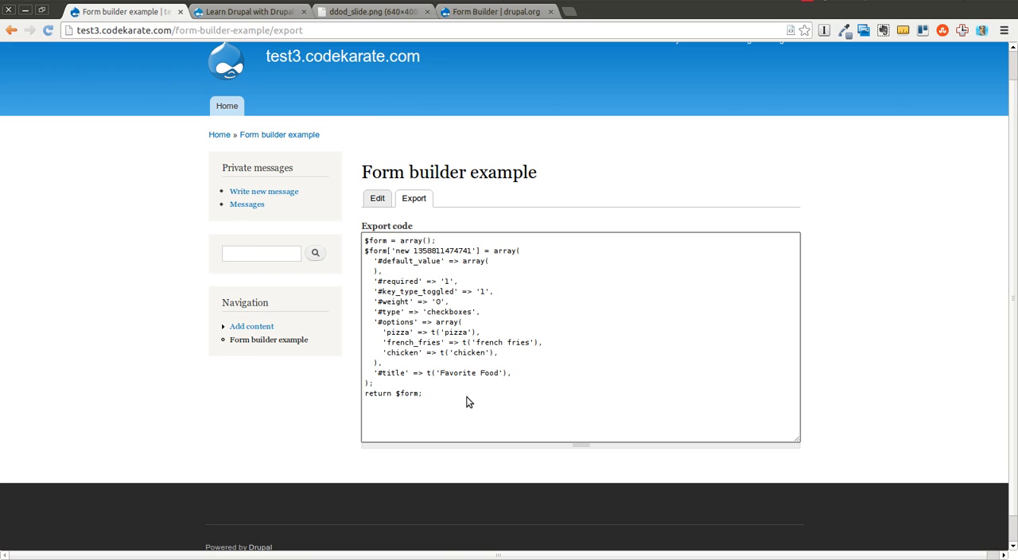
{"action": "mouse_move", "coordinate": [388, 220]}
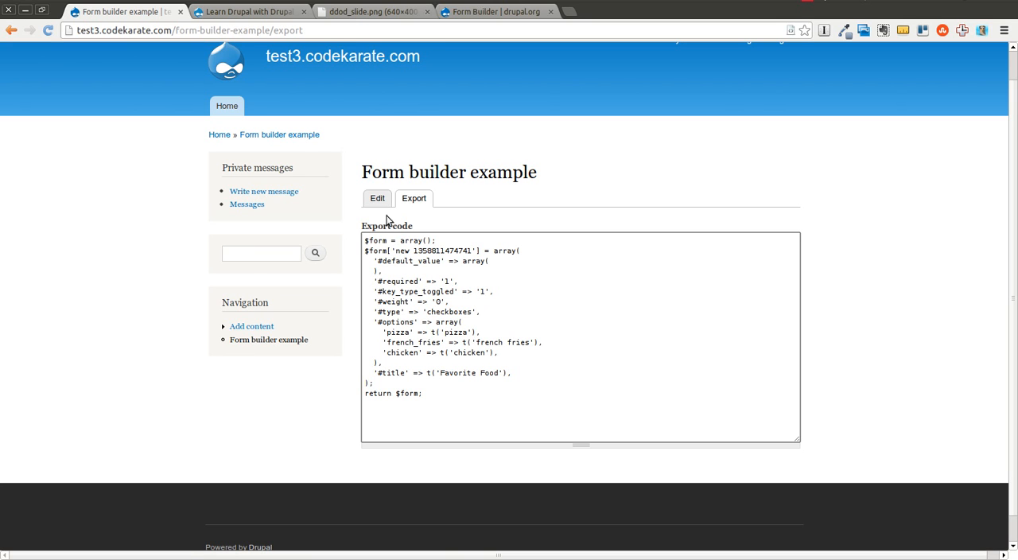
Return to editing the form, then review the exported code once more.
{"action": "left_click", "coordinate": [377, 198]}
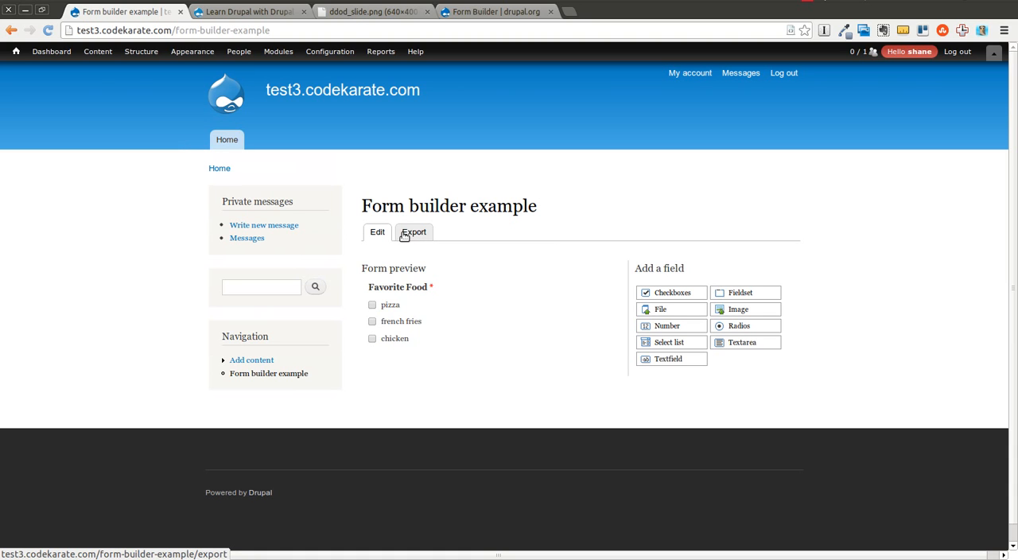
{"action": "mouse_move", "coordinate": [401, 237]}
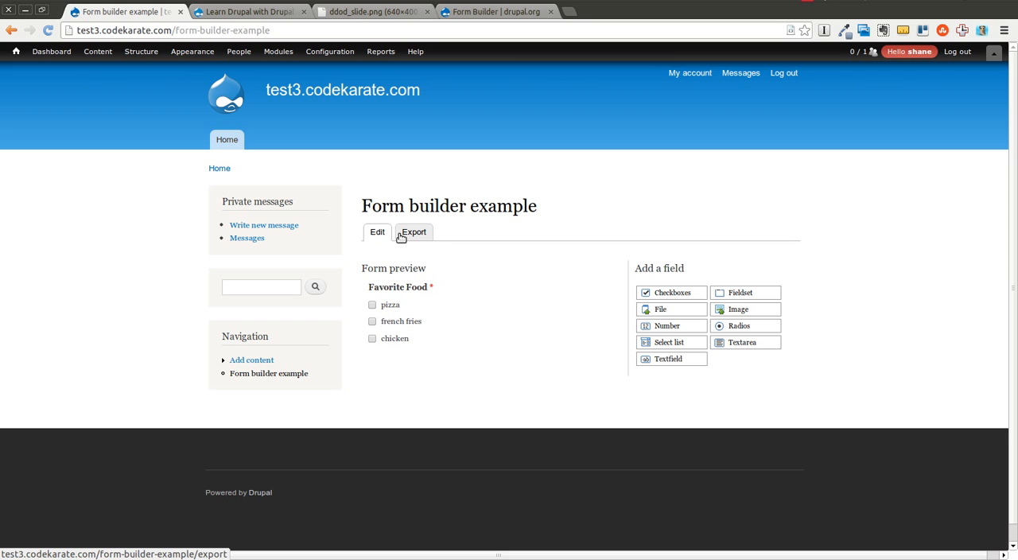
{"action": "left_click", "coordinate": [414, 232]}
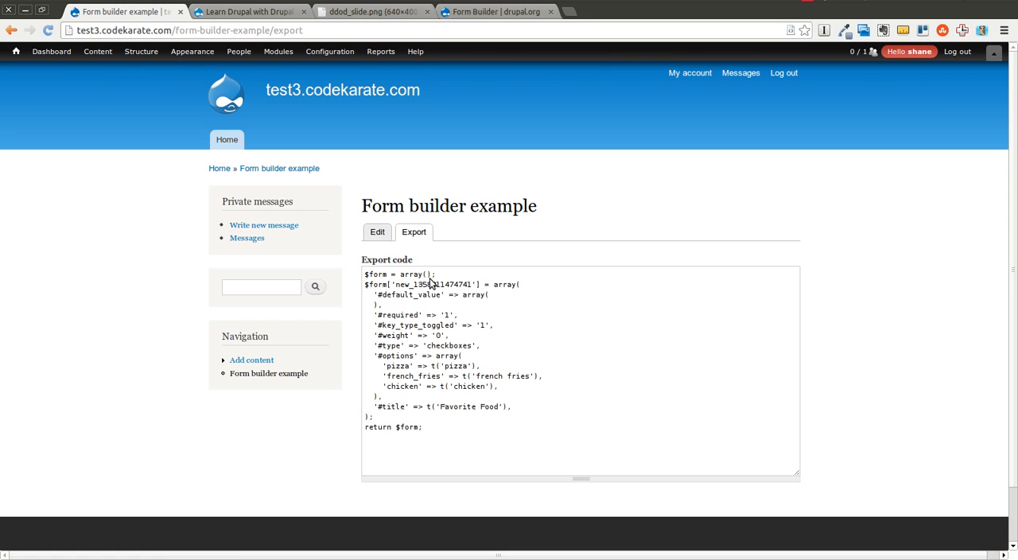
{"action": "double_click", "coordinate": [433, 283]}
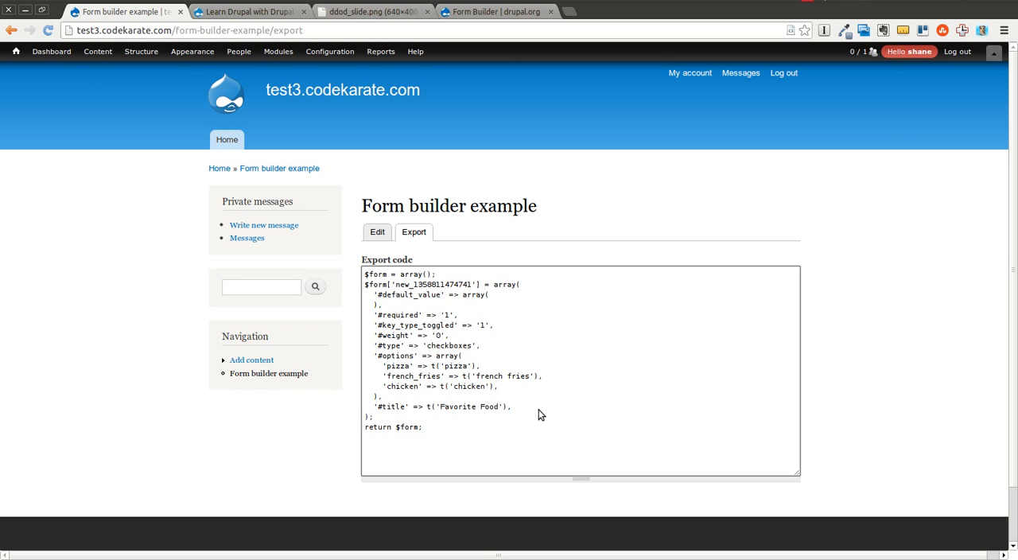
{"action": "mouse_move", "coordinate": [378, 422]}
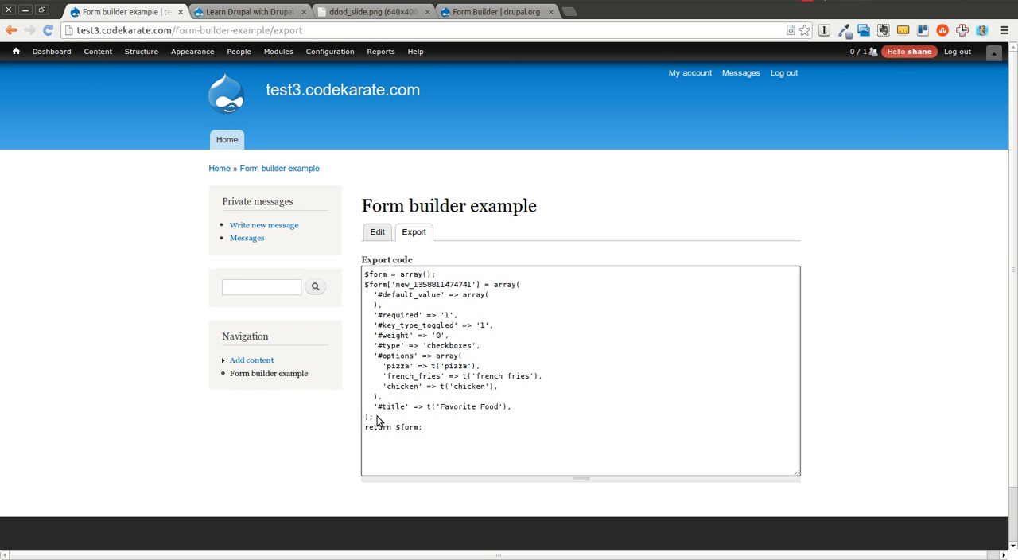
{"action": "mouse_move", "coordinate": [552, 401]}
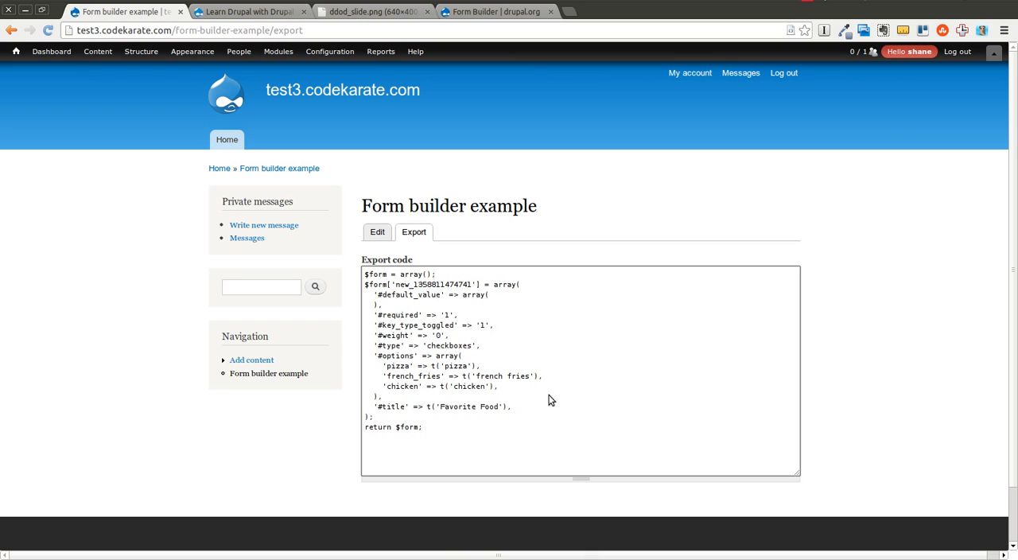
{"action": "mouse_move", "coordinate": [497, 334]}
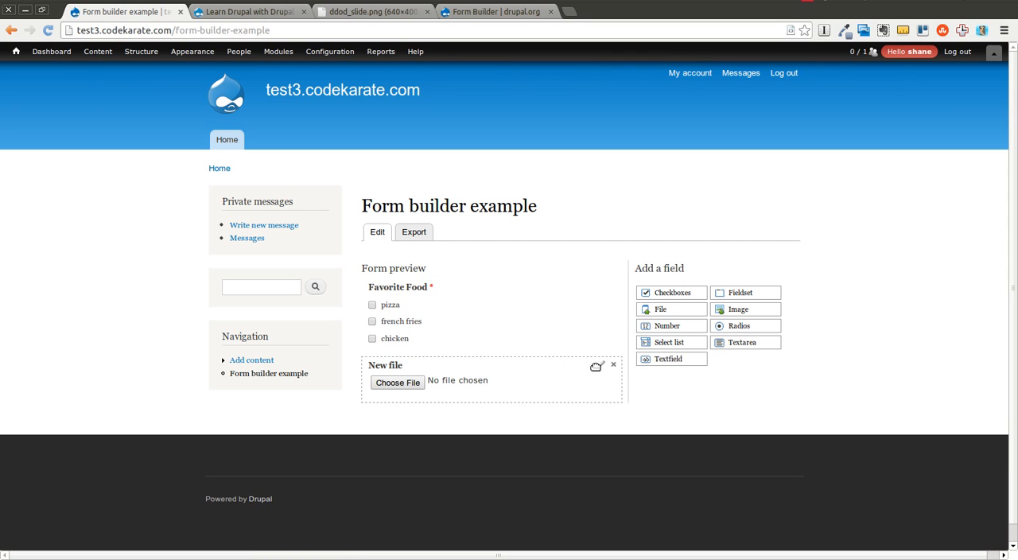
Set the file field's title to Upload a File, describe it as Upload a file and make it required.
{"action": "left_click", "coordinate": [601, 365]}
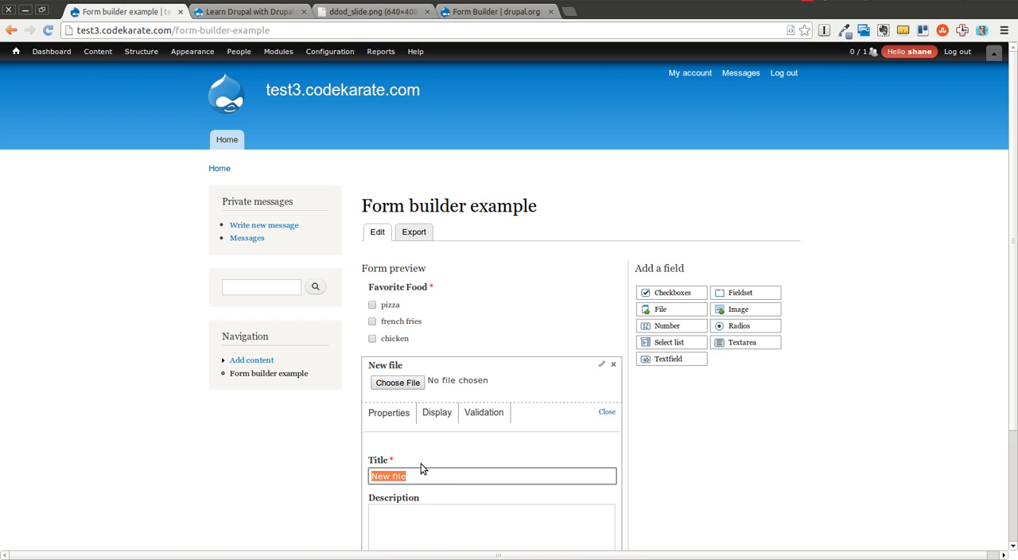
{"action": "type", "text": "Upload a File"}
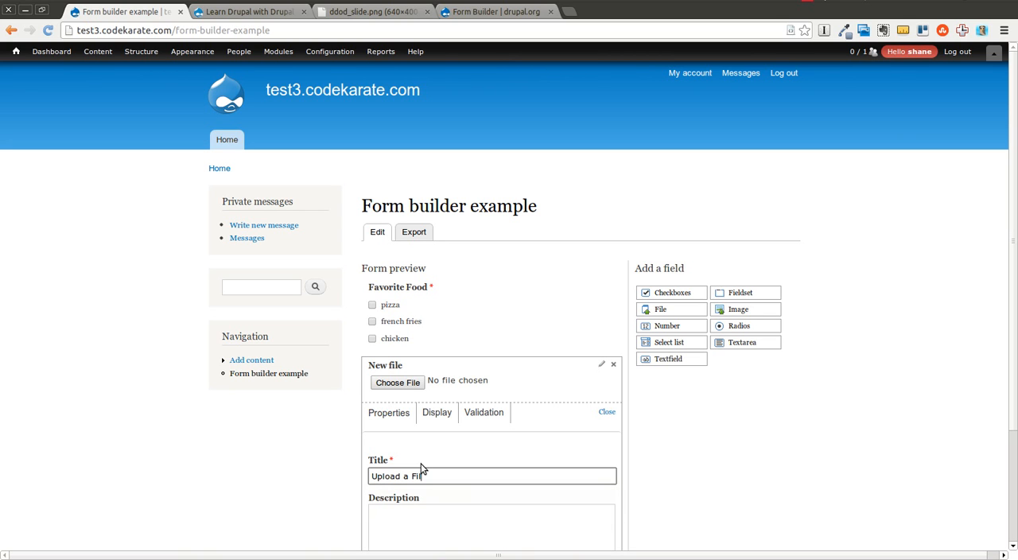
{"action": "type", "text": "Upload a file"}
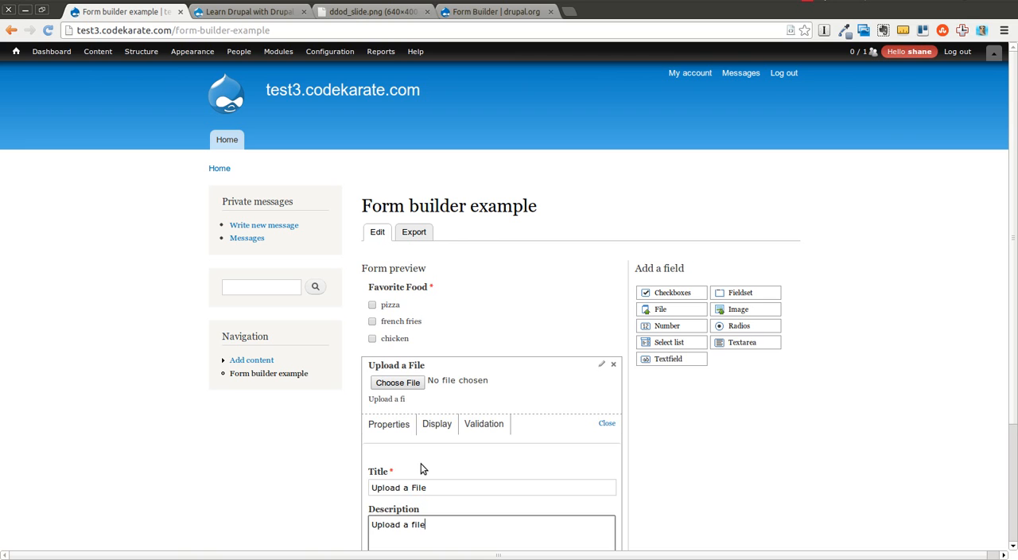
{"action": "scroll", "scroll_direction": "down", "scroll_amount": 3}
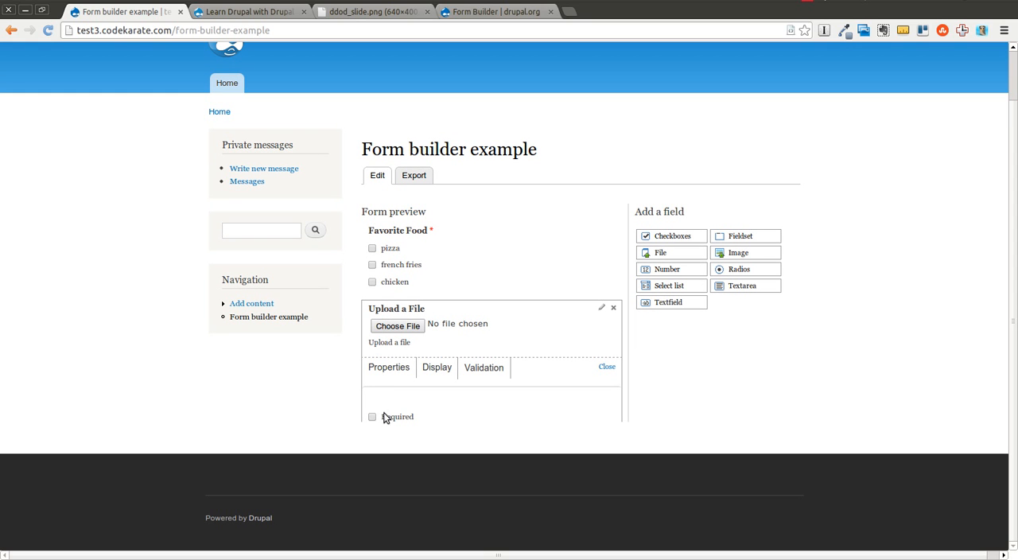
{"action": "left_click", "coordinate": [372, 417]}
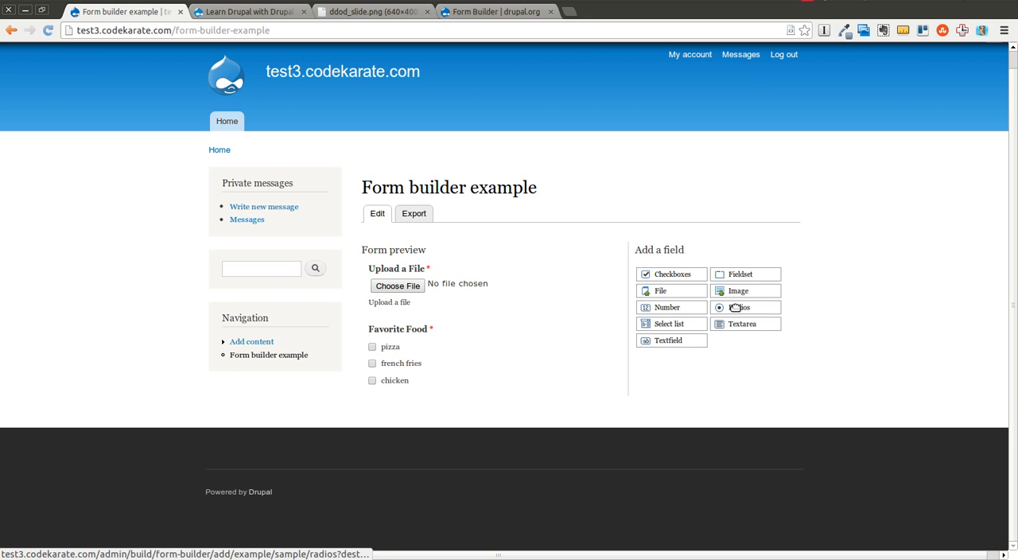
Add a number field to the form with a # prefix and default value 0.
{"action": "left_click", "coordinate": [738, 289]}
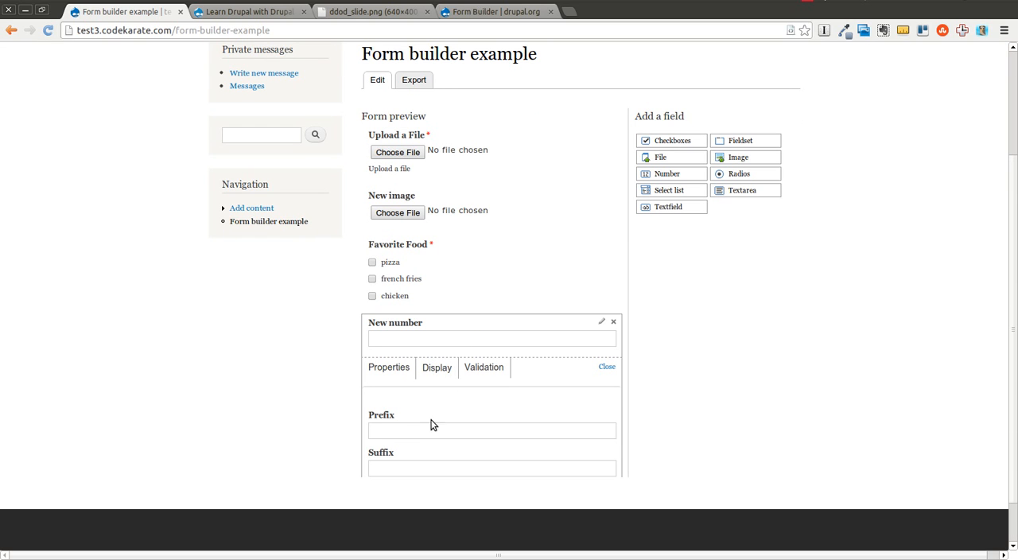
{"action": "left_click", "coordinate": [490, 429]}
{"action": "type", "text": "#"}
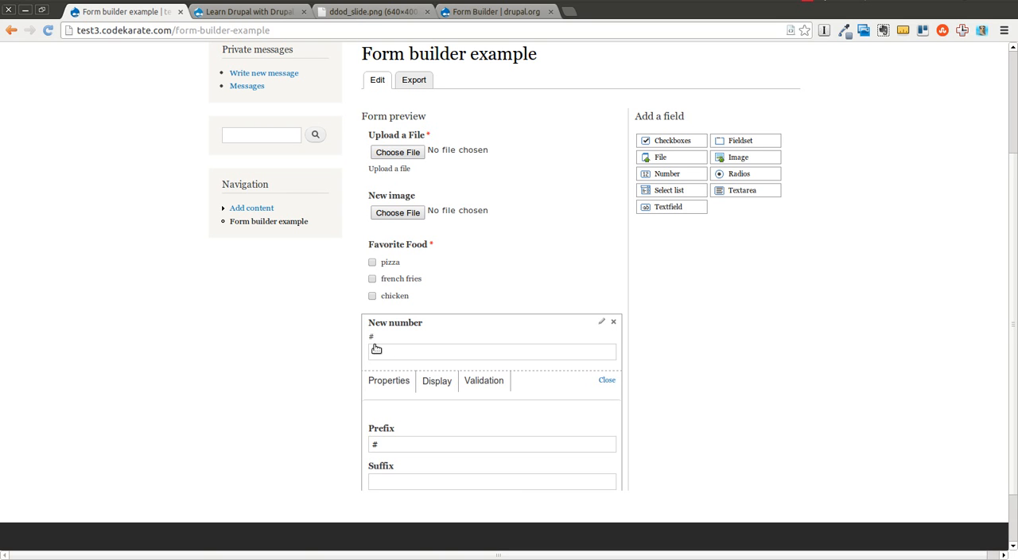
{"action": "left_click", "coordinate": [388, 380]}
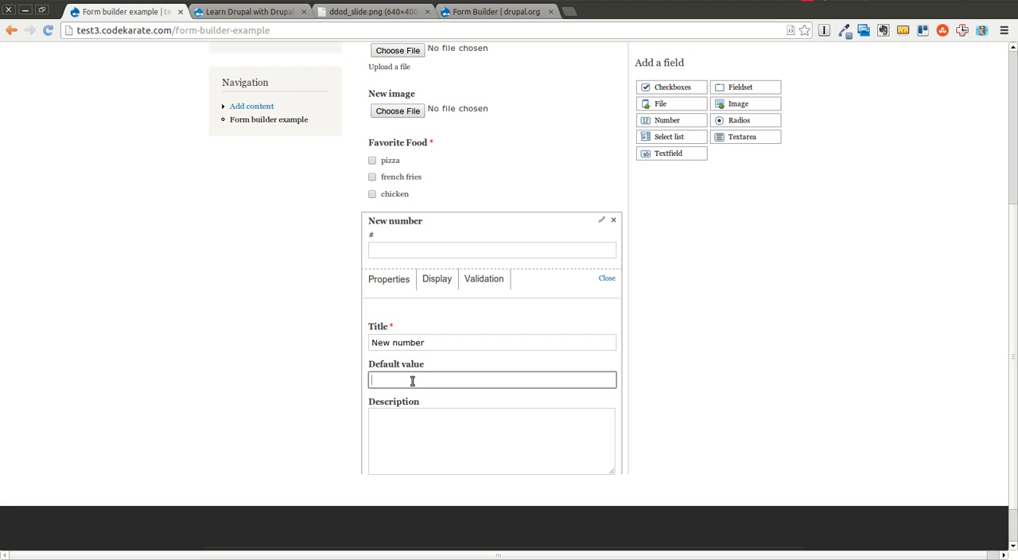
{"action": "type", "text": "0"}
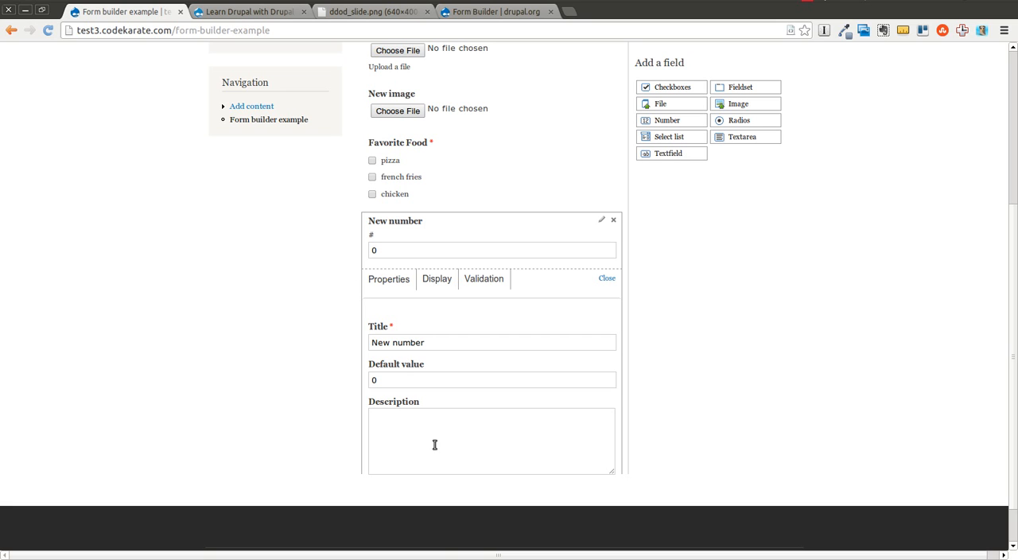
{"action": "mouse_move", "coordinate": [416, 319]}
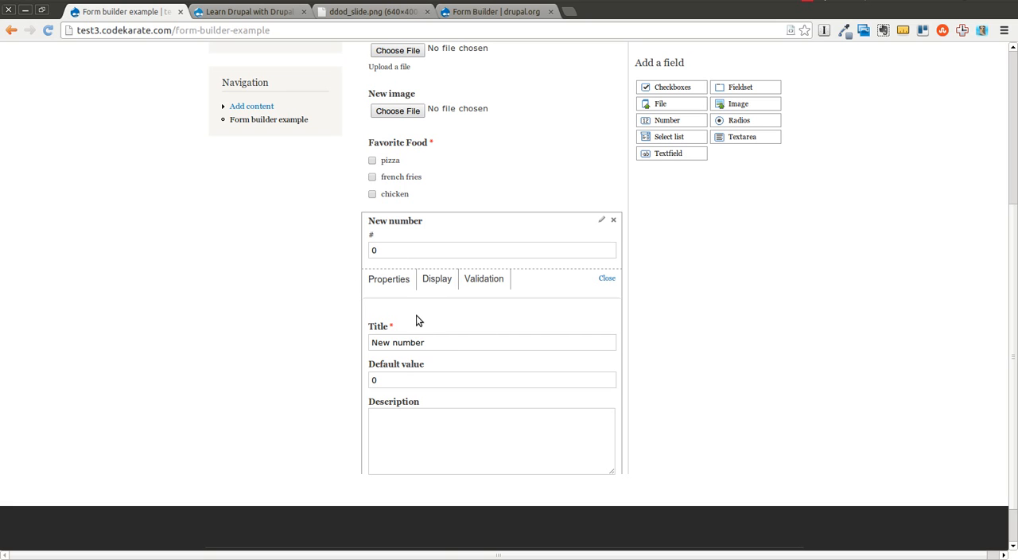
{"action": "scroll", "scroll_direction": "up", "scroll_amount": 3}
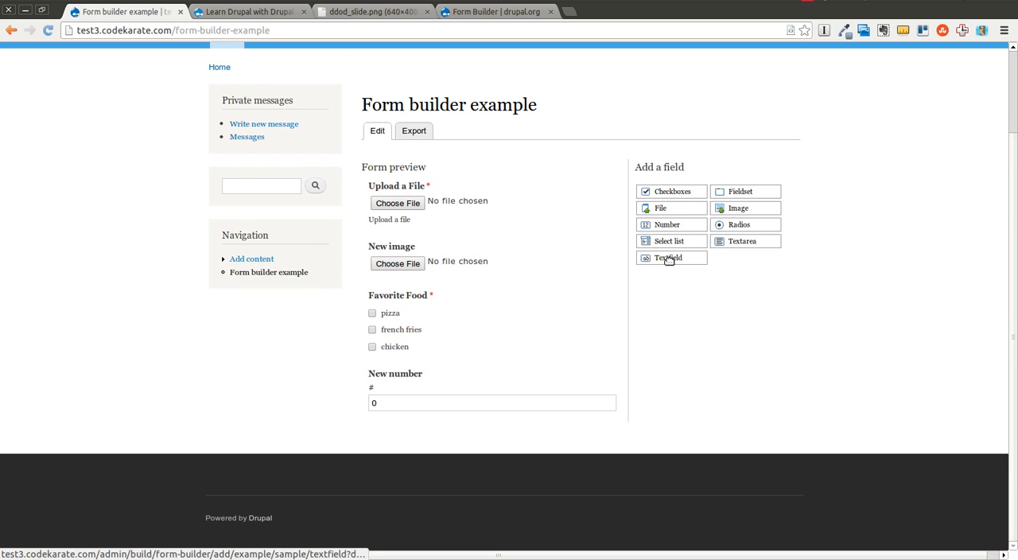
Add a textfield and a radios field with options one, two, three, with the radios settings shown.
{"action": "left_click", "coordinate": [668, 257]}
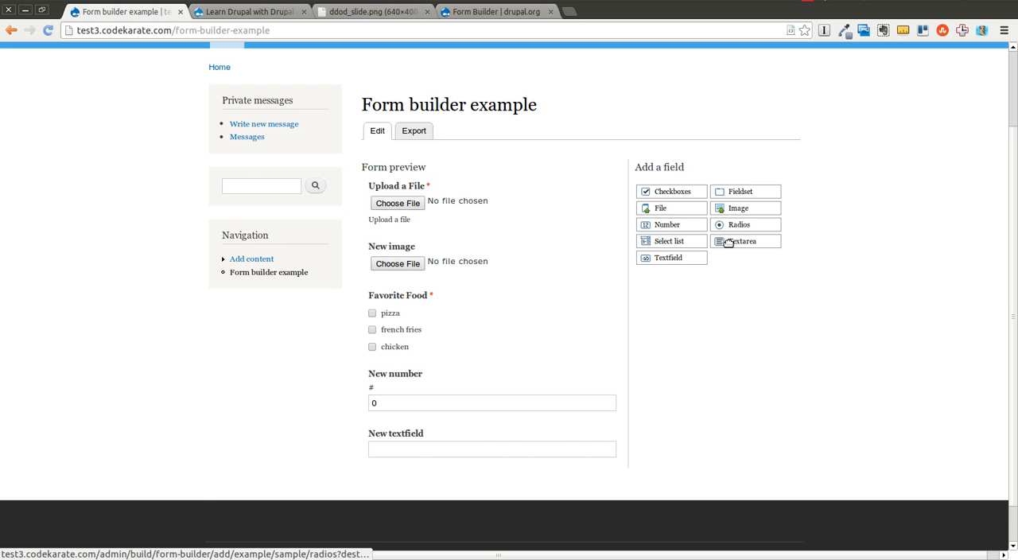
{"action": "left_click", "coordinate": [738, 224]}
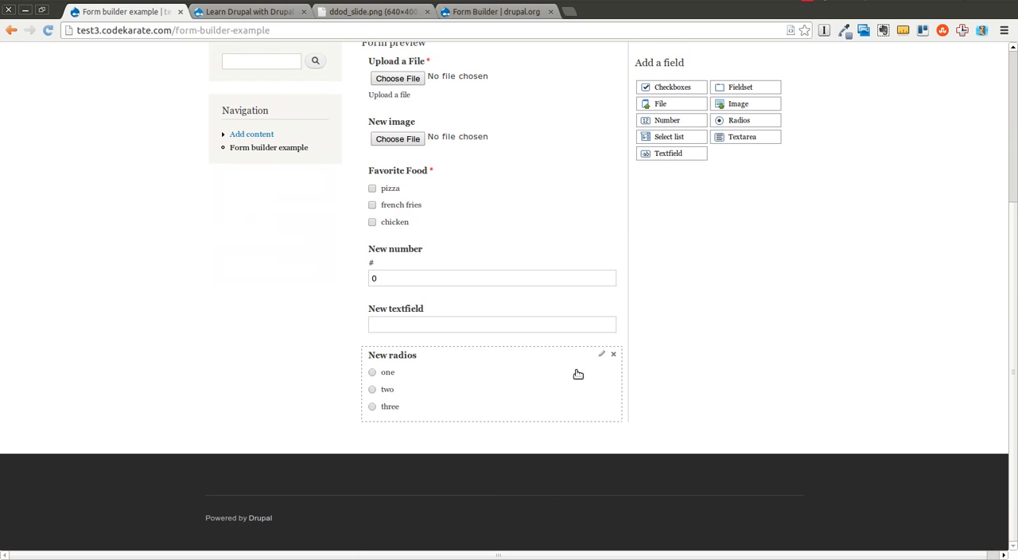
{"action": "left_click", "coordinate": [601, 353]}
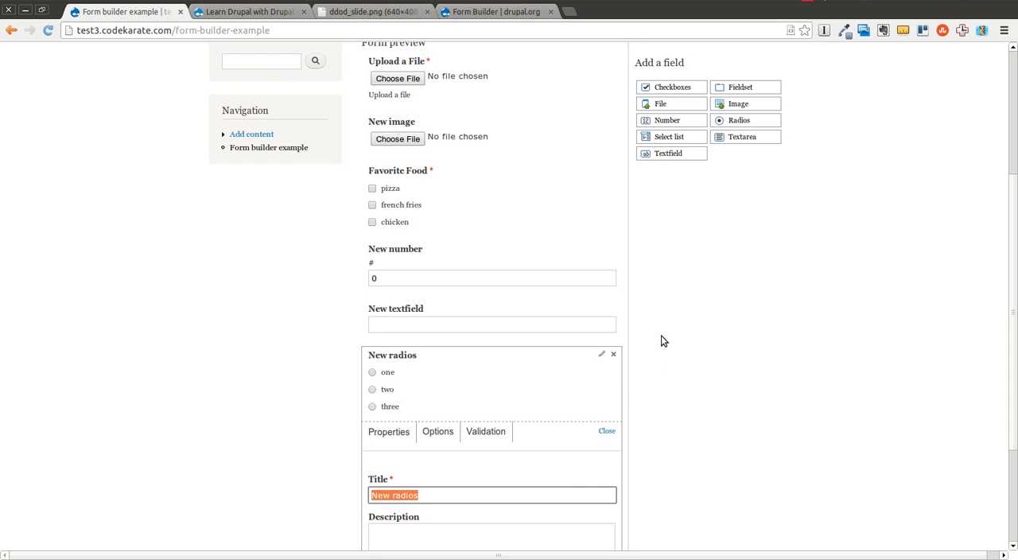
{"action": "mouse_move", "coordinate": [682, 342]}
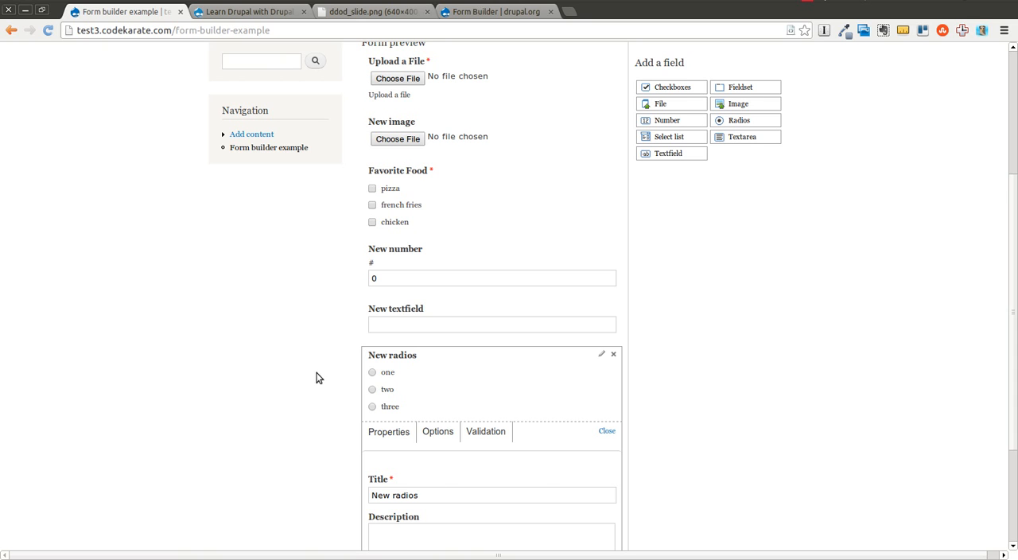
{"action": "scroll", "scroll_direction": "down", "scroll_amount": 3}
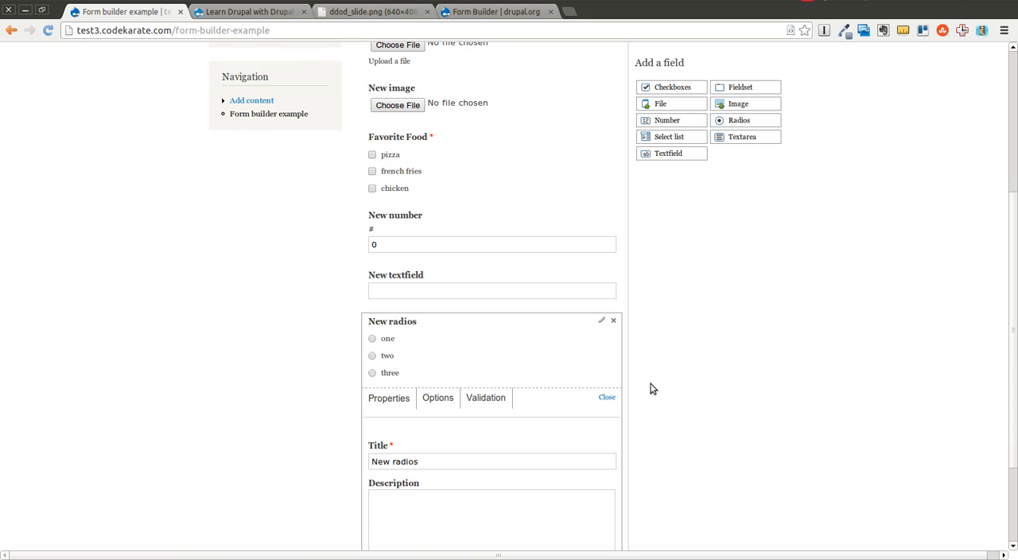
{"action": "mouse_move", "coordinate": [308, 304]}
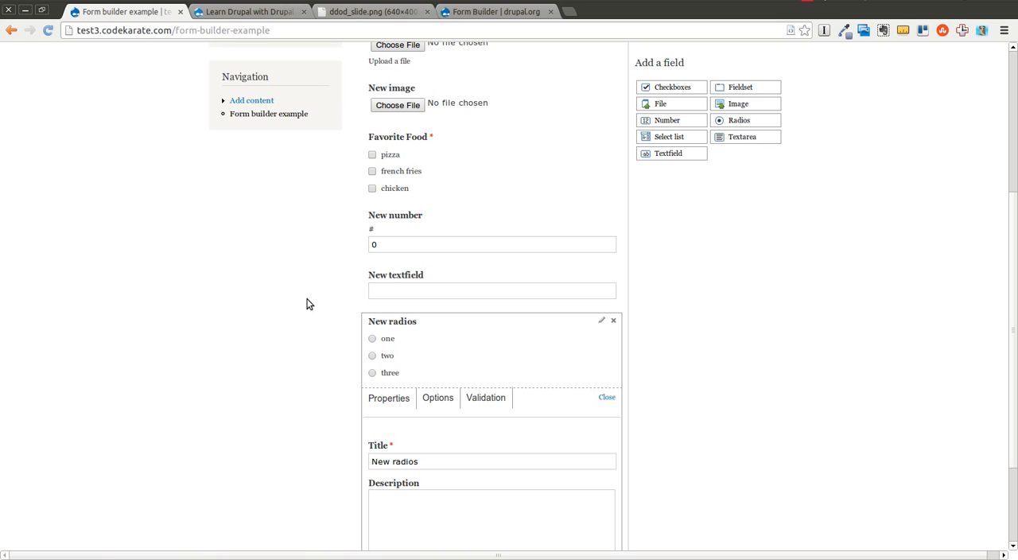
{"action": "scroll", "scroll_direction": "down", "scroll_amount": 3}
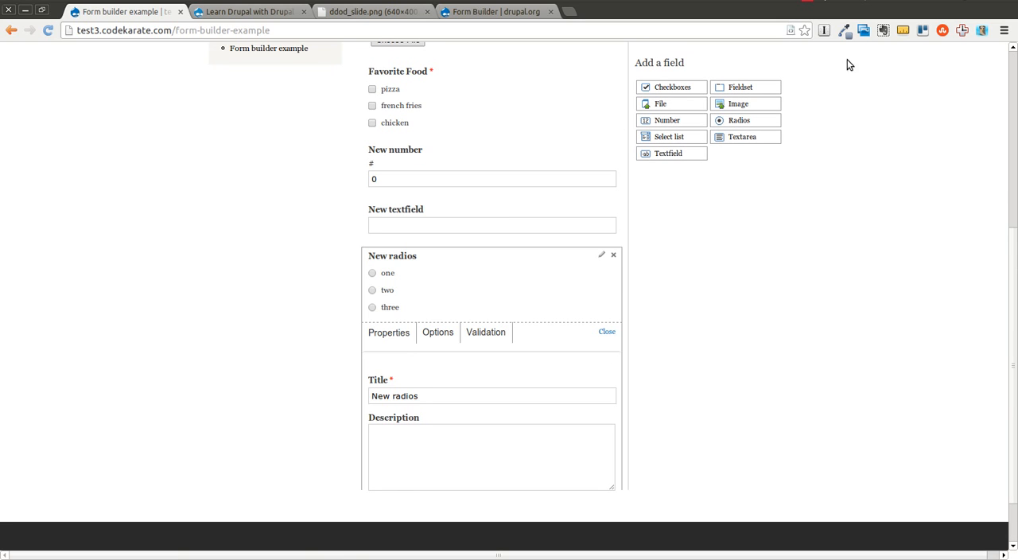
{"action": "mouse_move", "coordinate": [709, 350]}
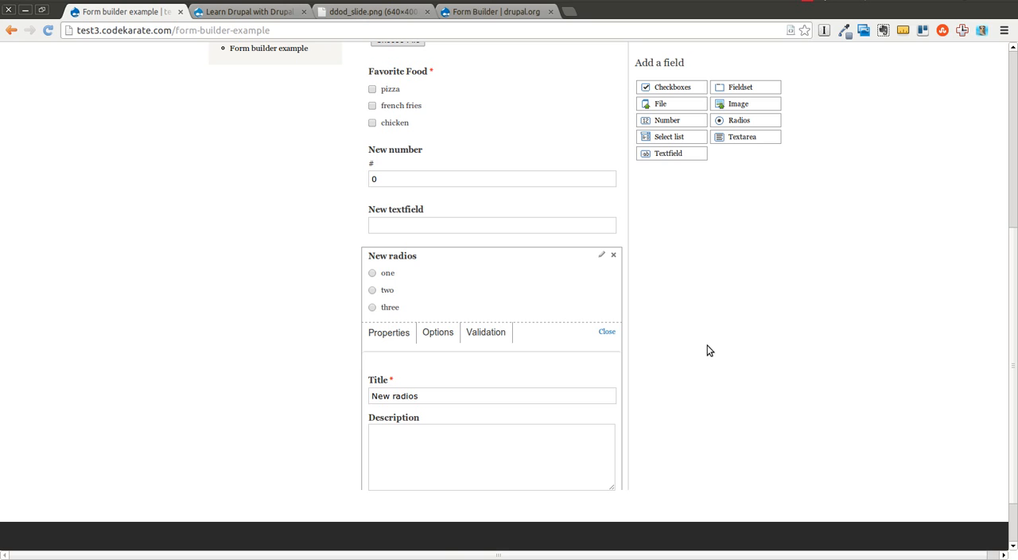
{"action": "mouse_move", "coordinate": [385, 194]}
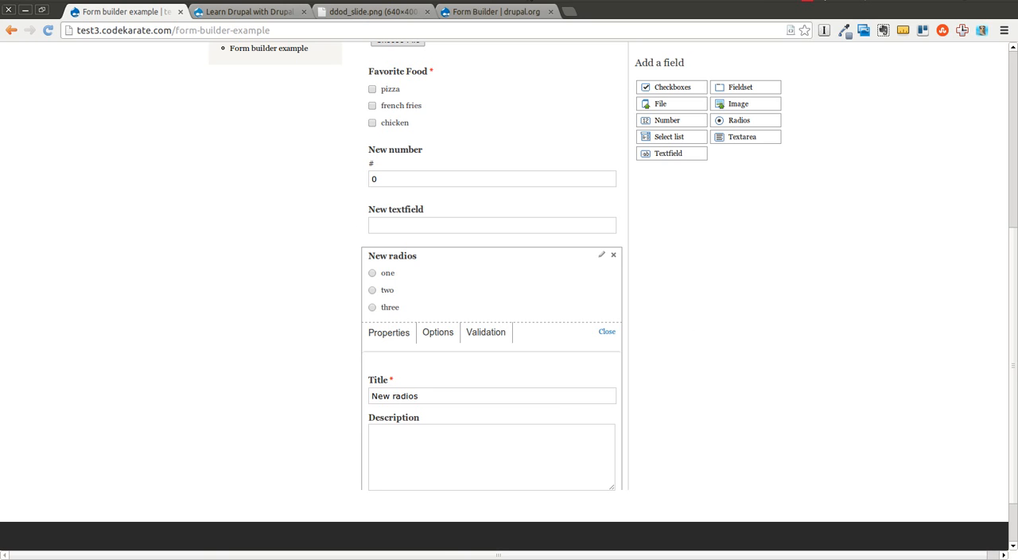
{"action": "mouse_move", "coordinate": [839, 259]}
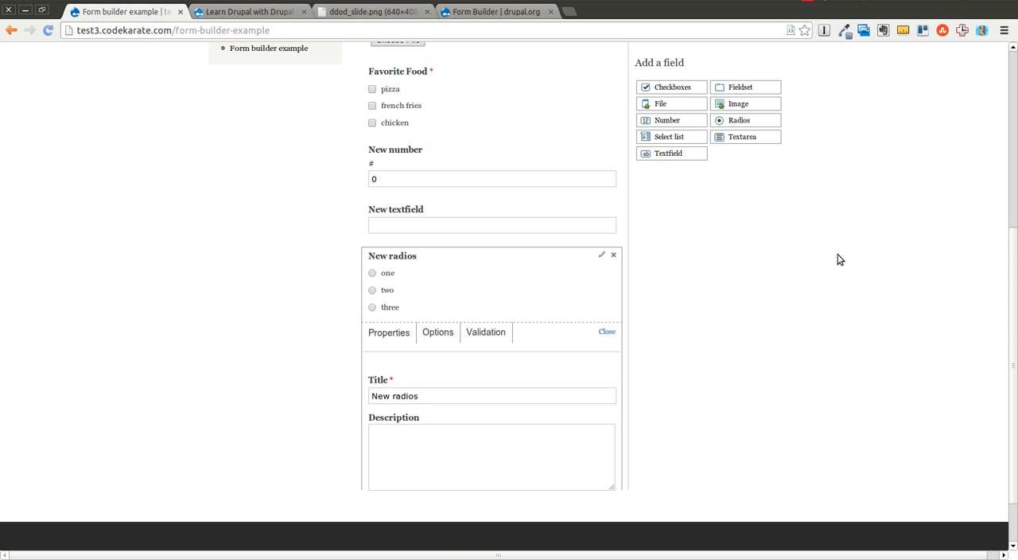
{"action": "mouse_move", "coordinate": [502, 417]}
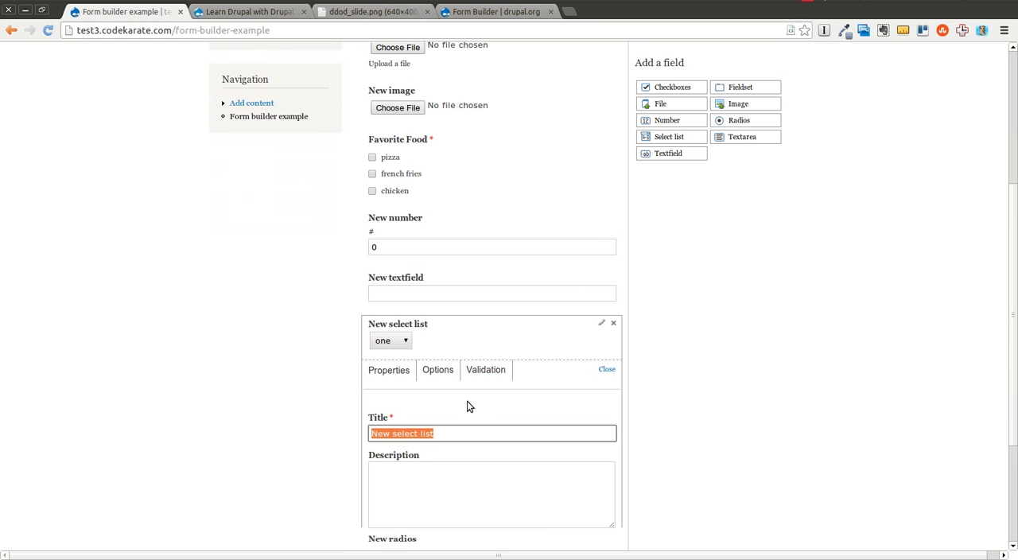
View the example form exported as Form API code via the Export tab.
{"action": "scroll", "scroll_direction": "down", "scroll_amount": 3}
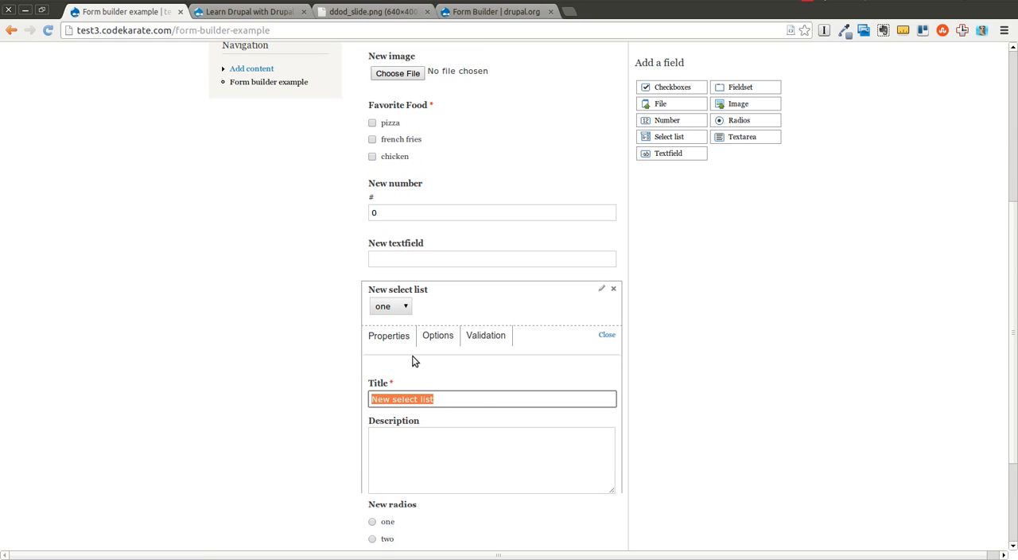
{"action": "left_click", "coordinate": [436, 334]}
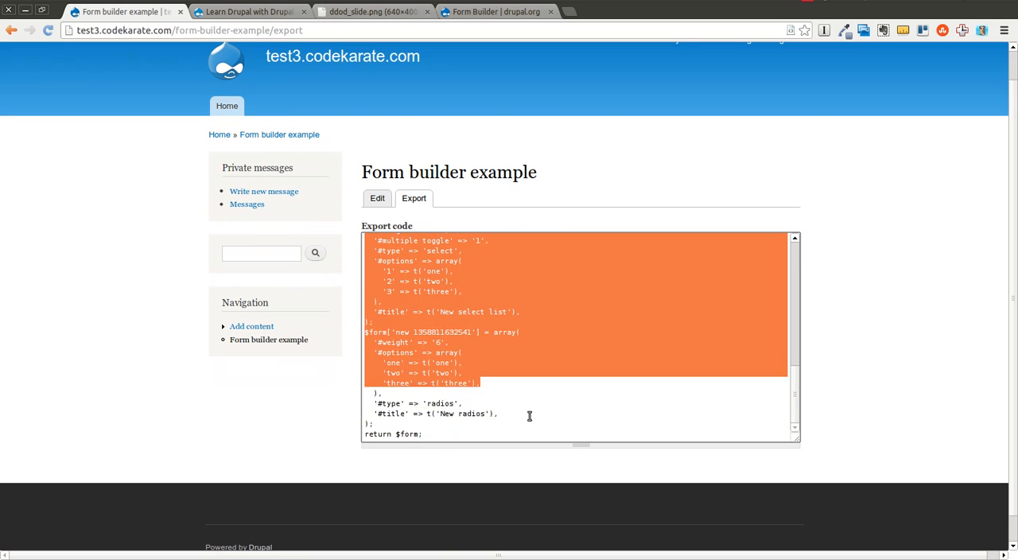
Return from the exported code view to editing the example form.
{"action": "left_click", "coordinate": [761, 394]}
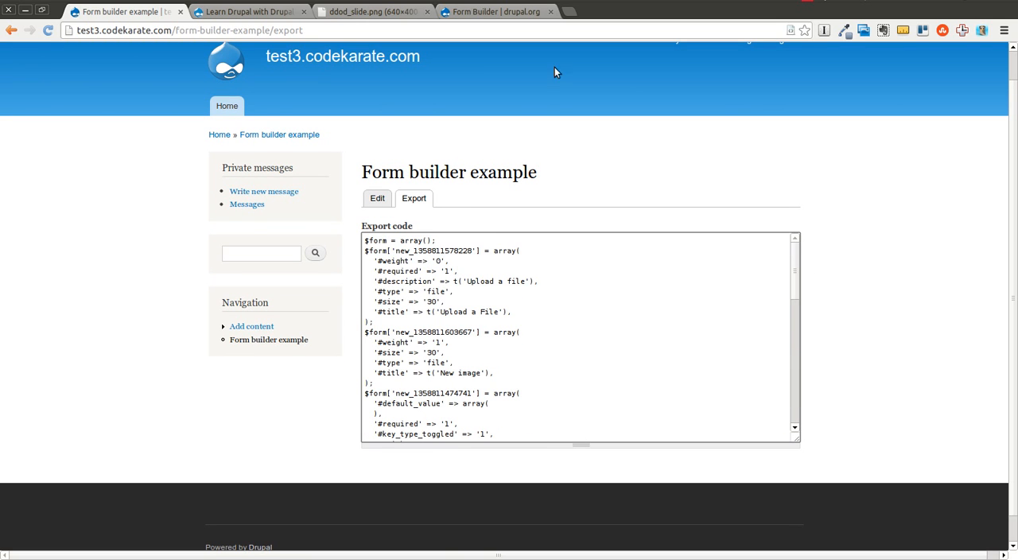
{"action": "left_click", "coordinate": [377, 197]}
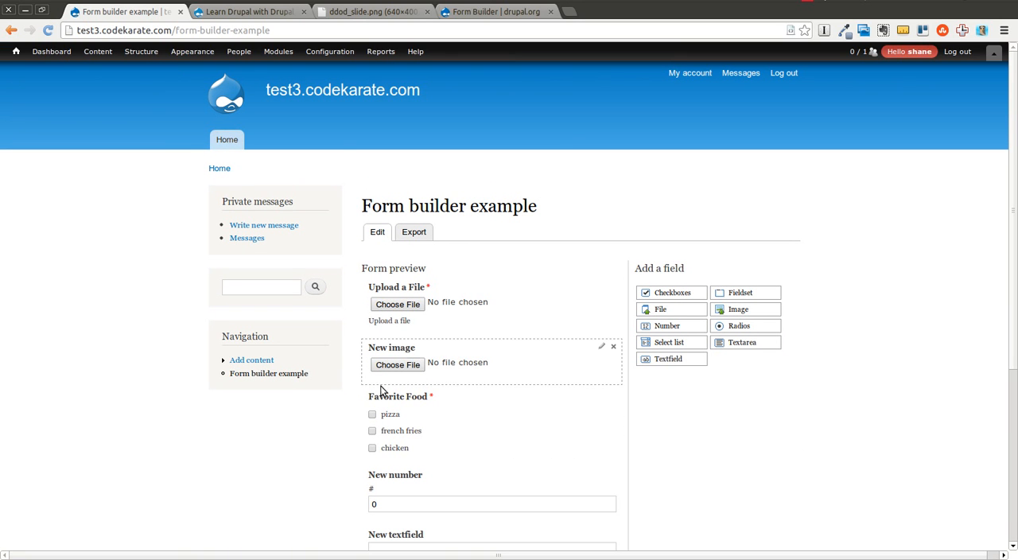
{"action": "scroll", "scroll_direction": "down", "scroll_amount": 3}
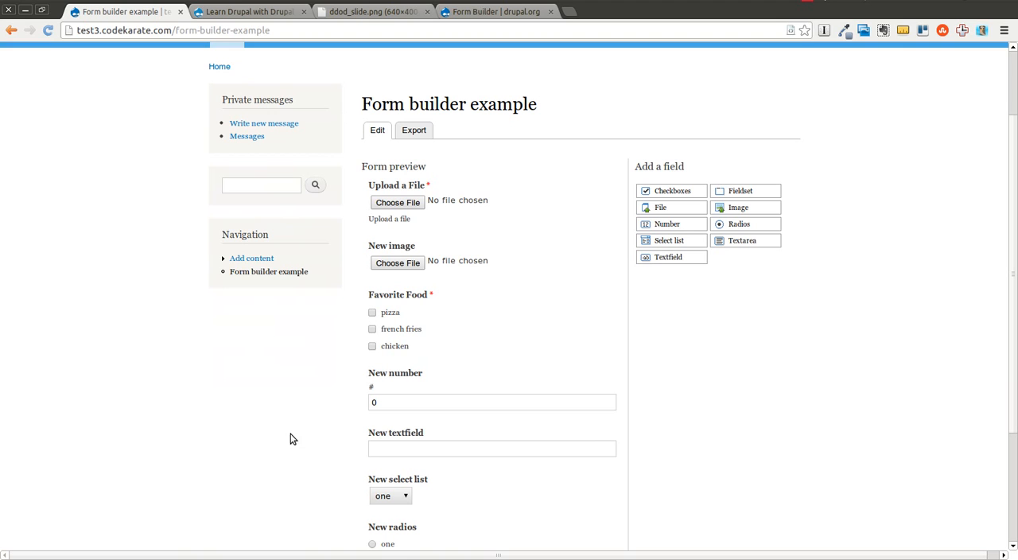
{"action": "mouse_move", "coordinate": [751, 396]}
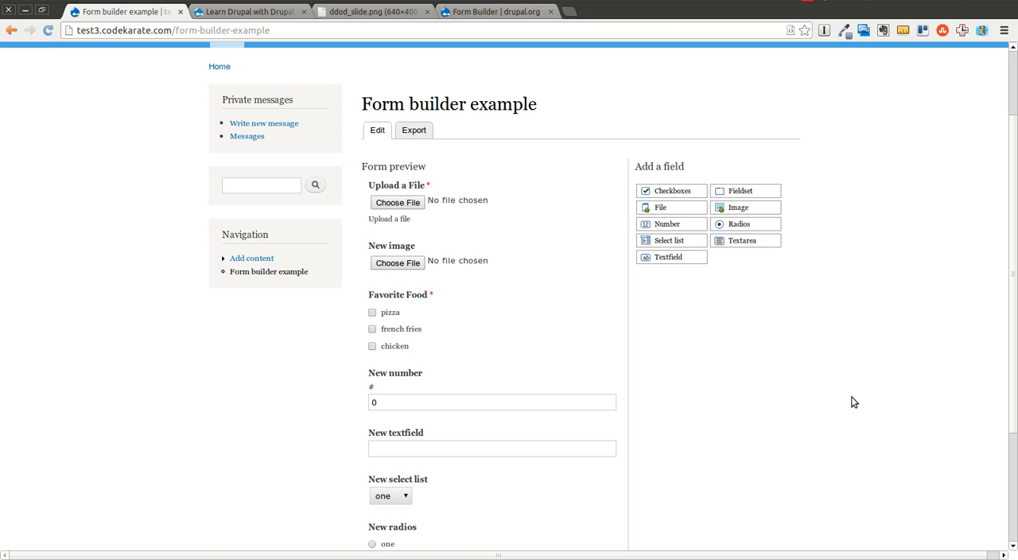
{"action": "mouse_move", "coordinate": [738, 406]}
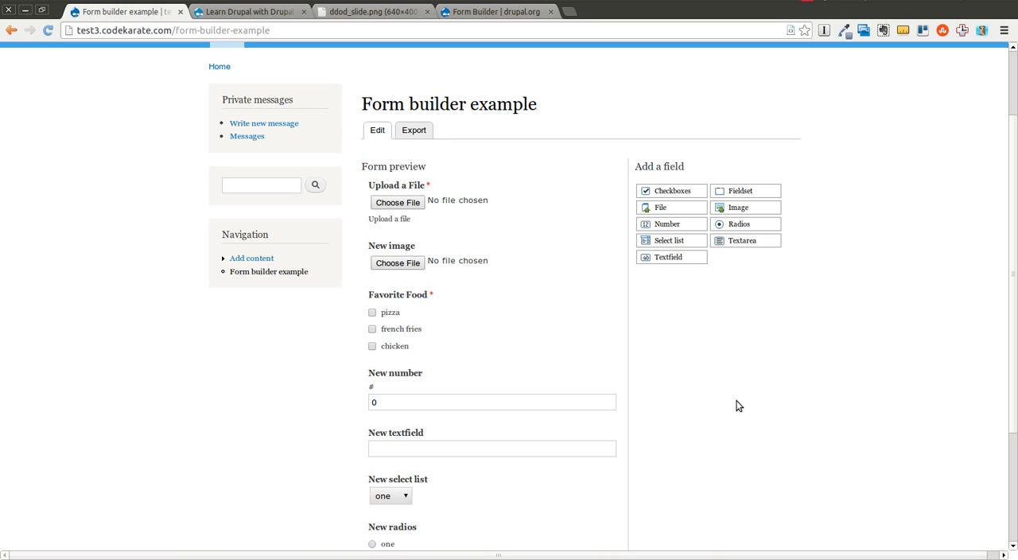
{"action": "mouse_move", "coordinate": [798, 382]}
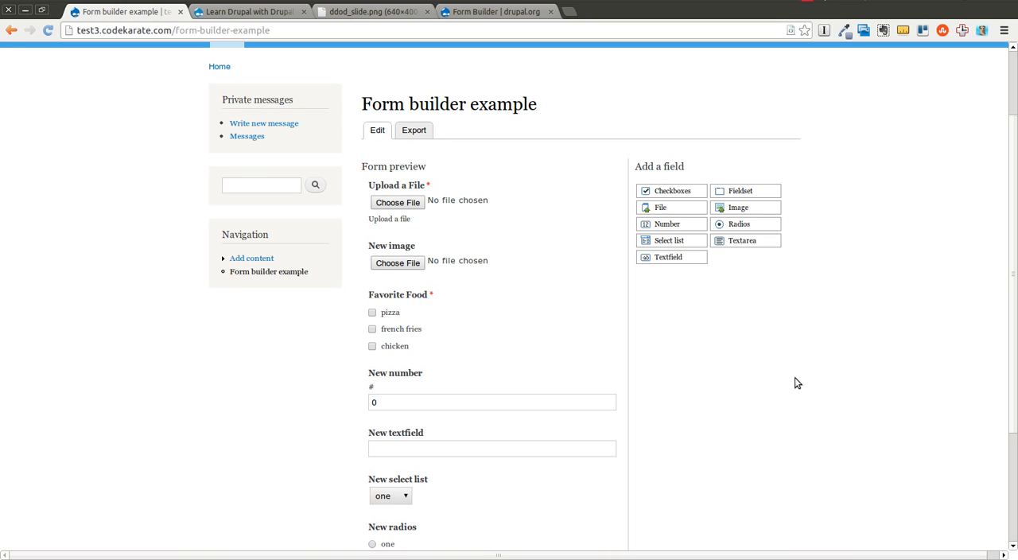
{"action": "mouse_move", "coordinate": [739, 376]}
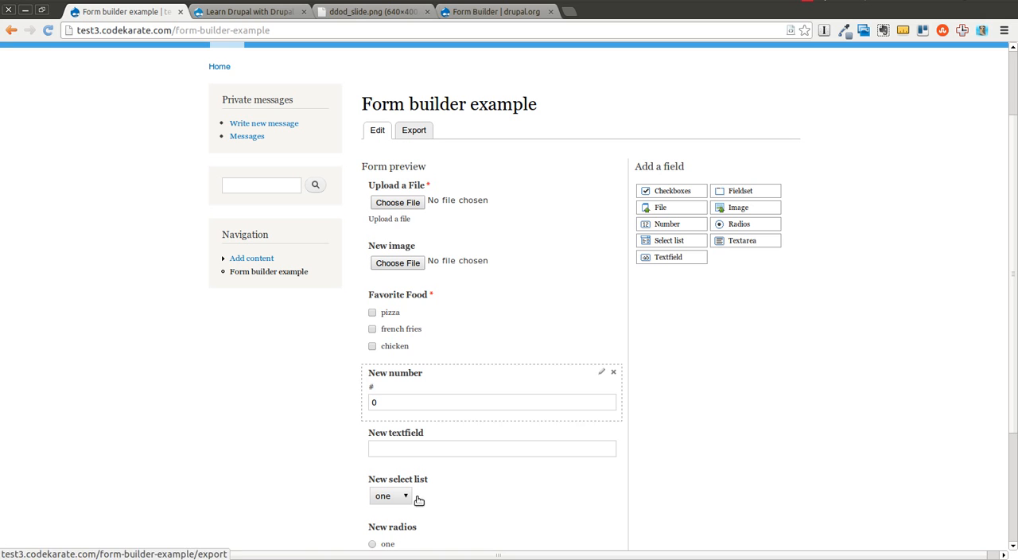
{"action": "scroll", "scroll_direction": "down", "scroll_amount": 3}
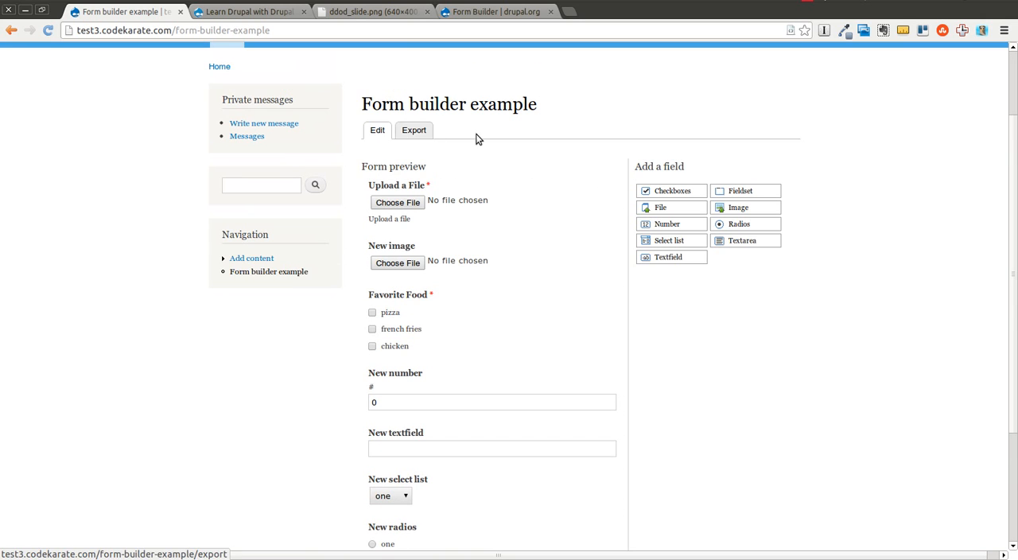
{"action": "mouse_move", "coordinate": [645, 131]}
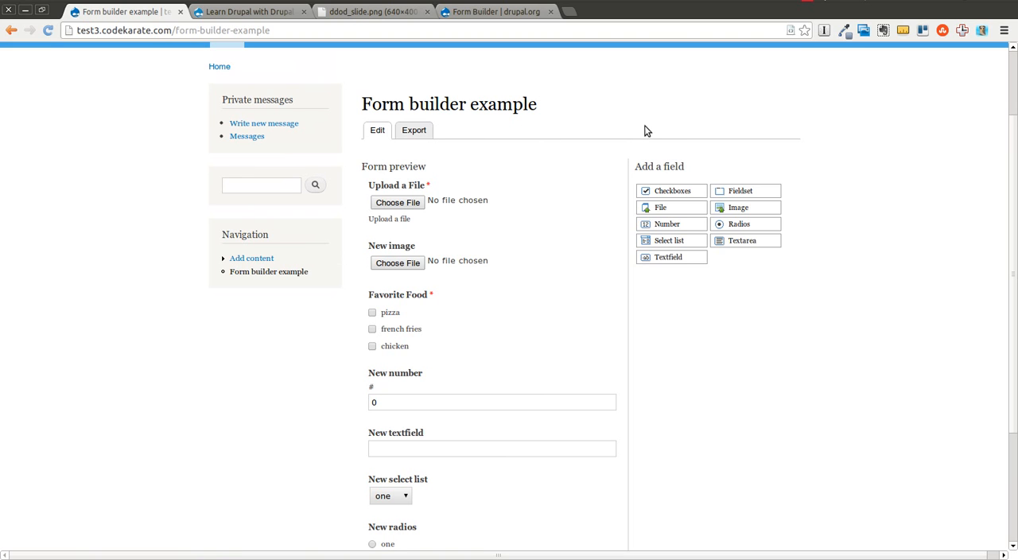
{"action": "mouse_move", "coordinate": [666, 127]}
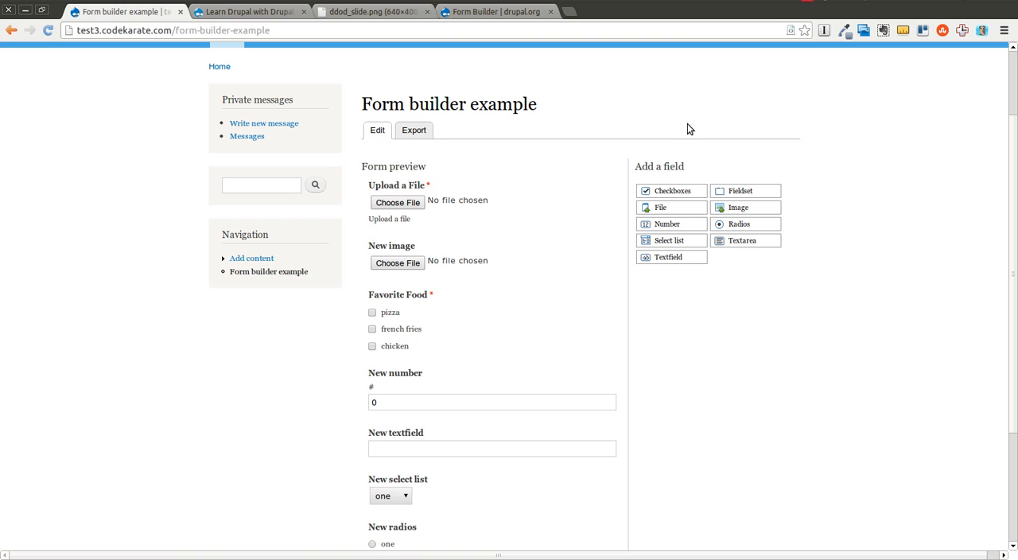
{"action": "mouse_move", "coordinate": [855, 248]}
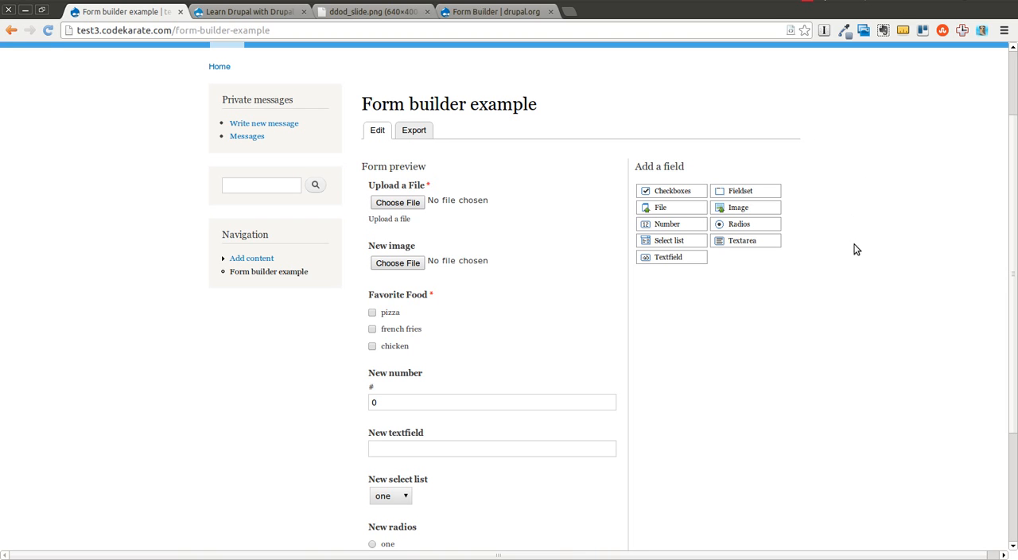
{"action": "mouse_move", "coordinate": [798, 390]}
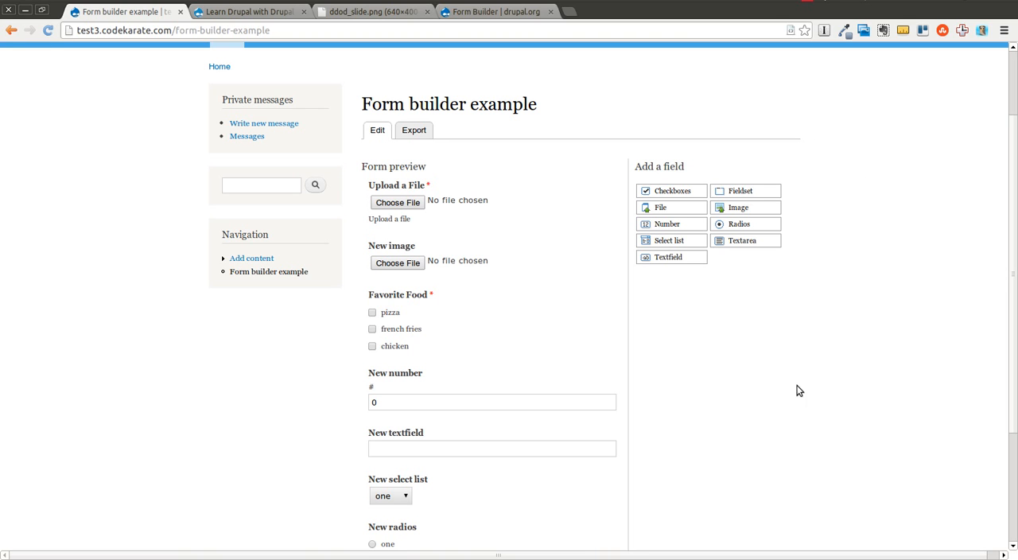
{"action": "mouse_move", "coordinate": [792, 347]}
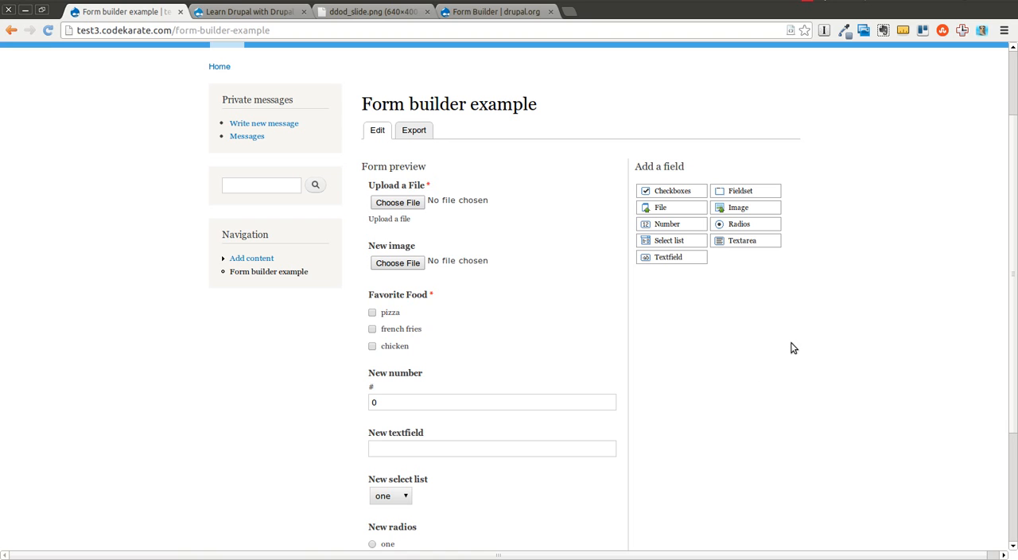